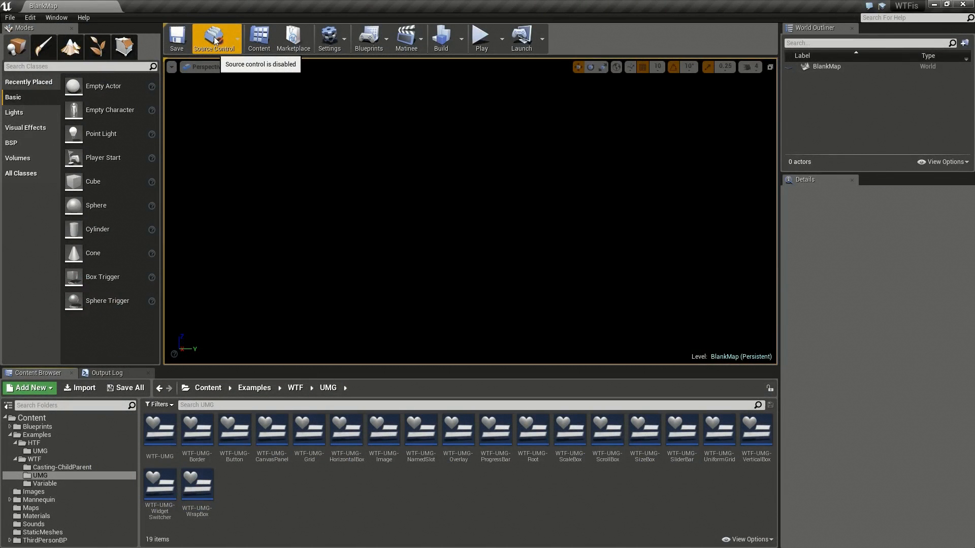
# Create the WTF-UMG-UserWidget widget blueprint in the UMG folder and open it in the designer
pyautogui.click(29, 388)
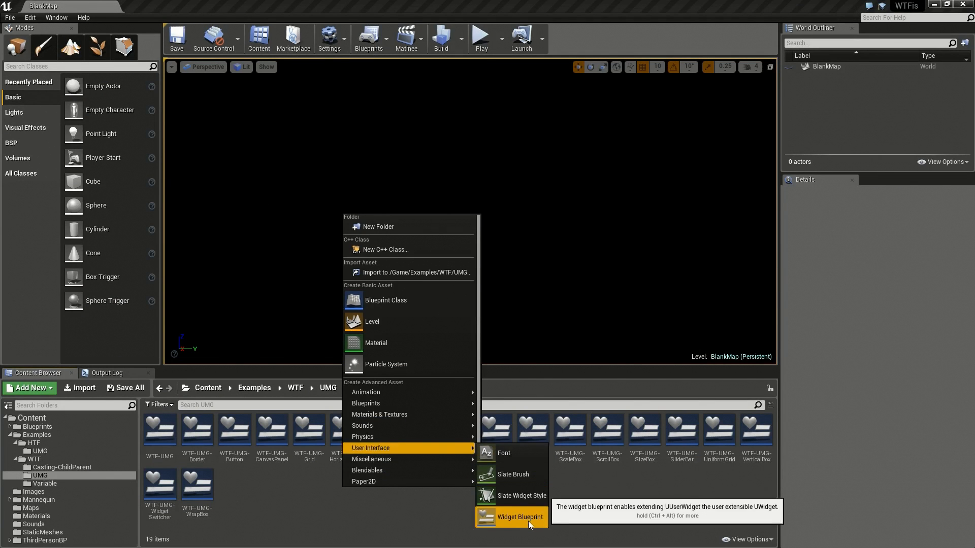
pyautogui.click(520, 517)
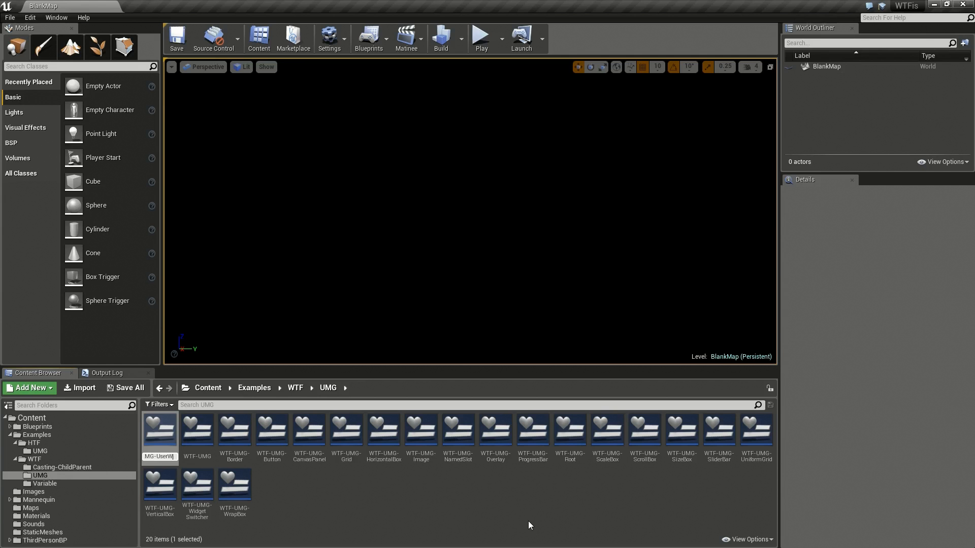
pyautogui.doubleClick(160, 430)
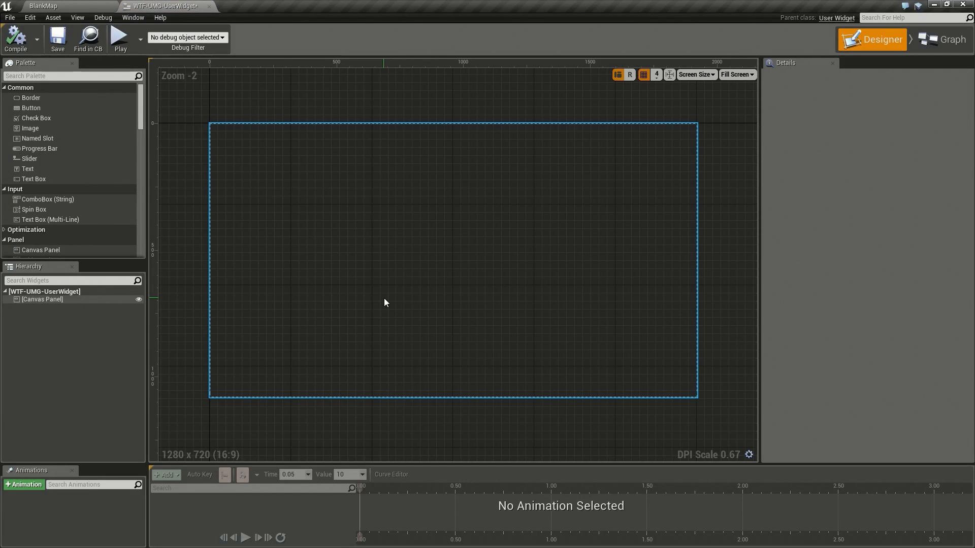
pyautogui.moveTo(343, 280)
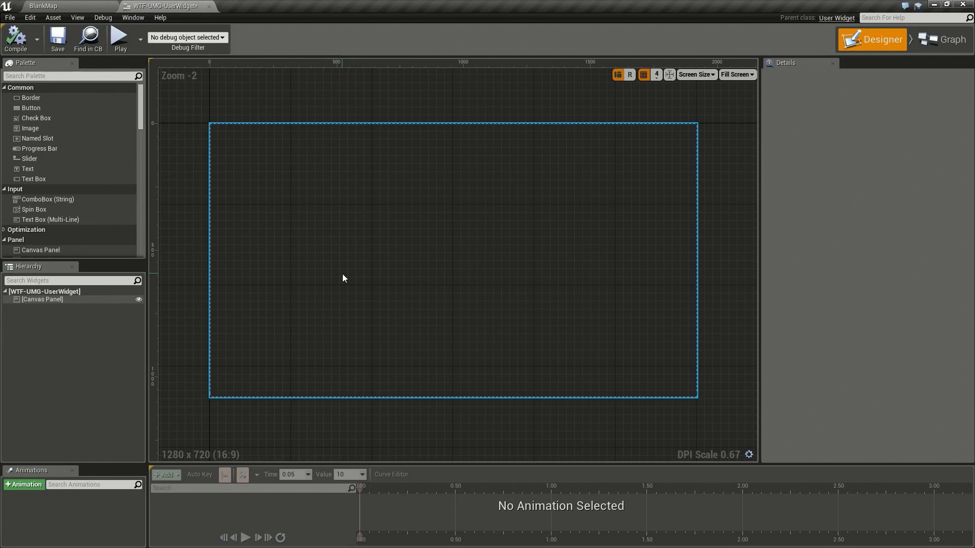
pyautogui.moveTo(837, 19)
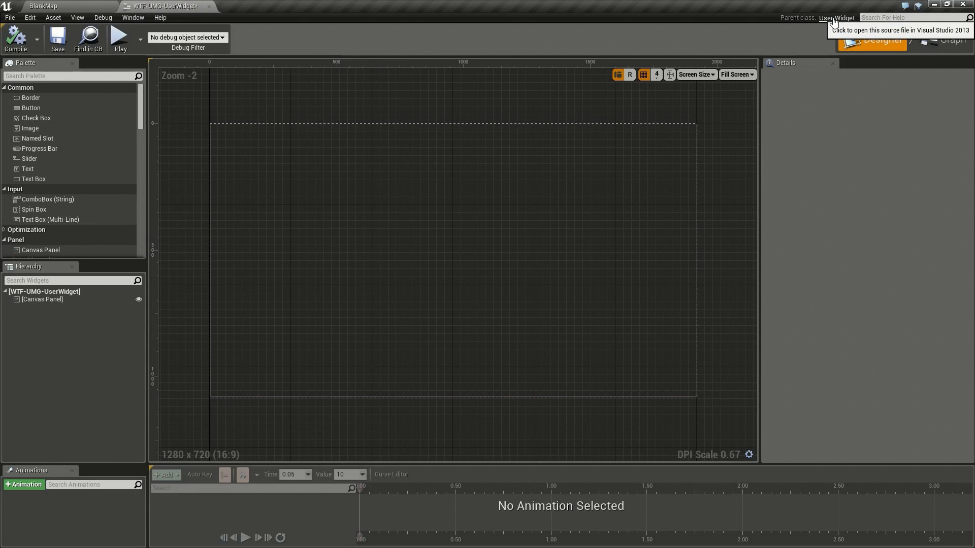
pyautogui.moveTo(33, 318)
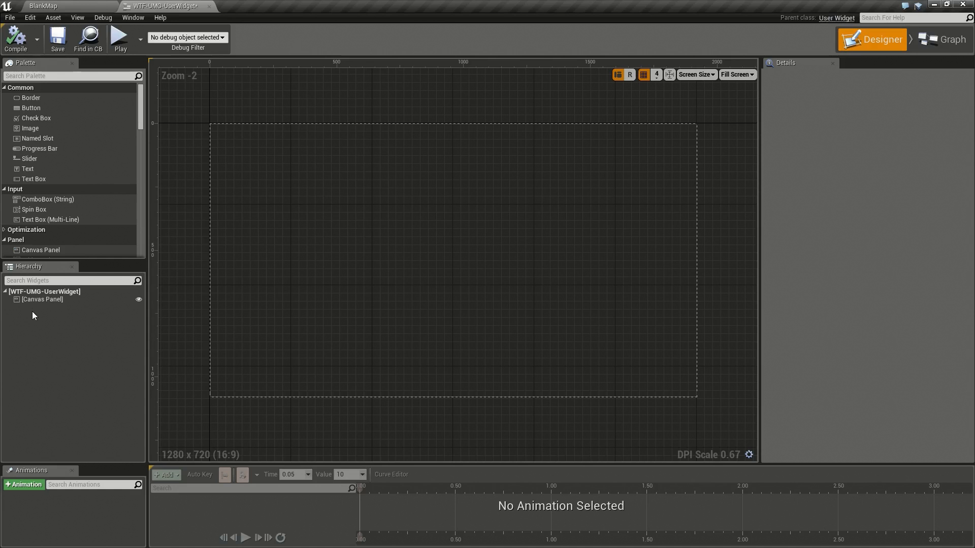
# Select the root widget, then CanvasPanel_16 in the Hierarchy to inspect its Details
pyautogui.click(42, 299)
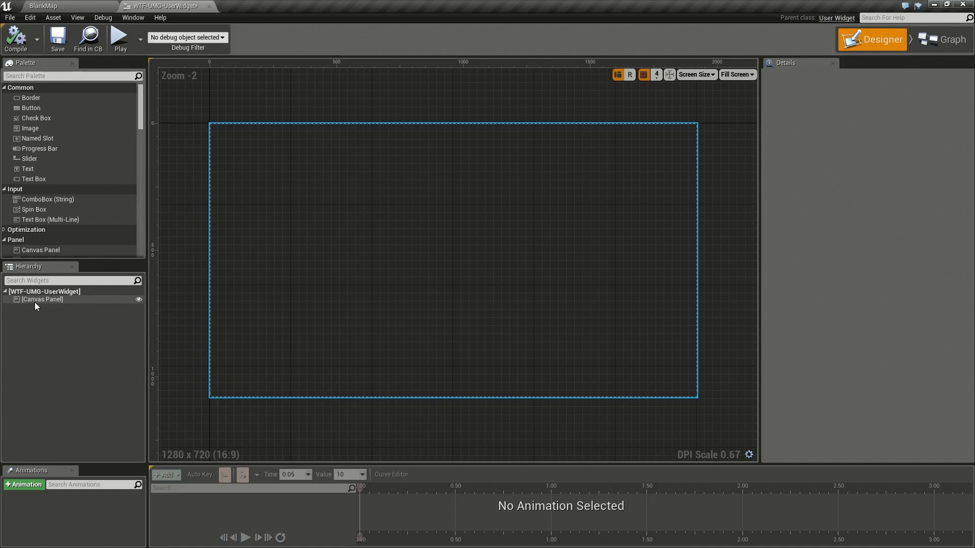
pyautogui.click(42, 299)
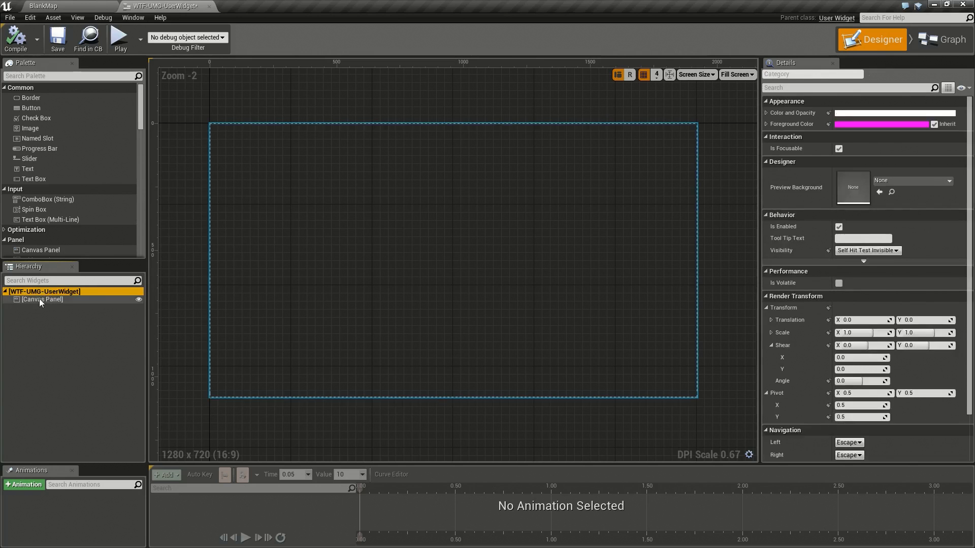
pyautogui.click(42, 300)
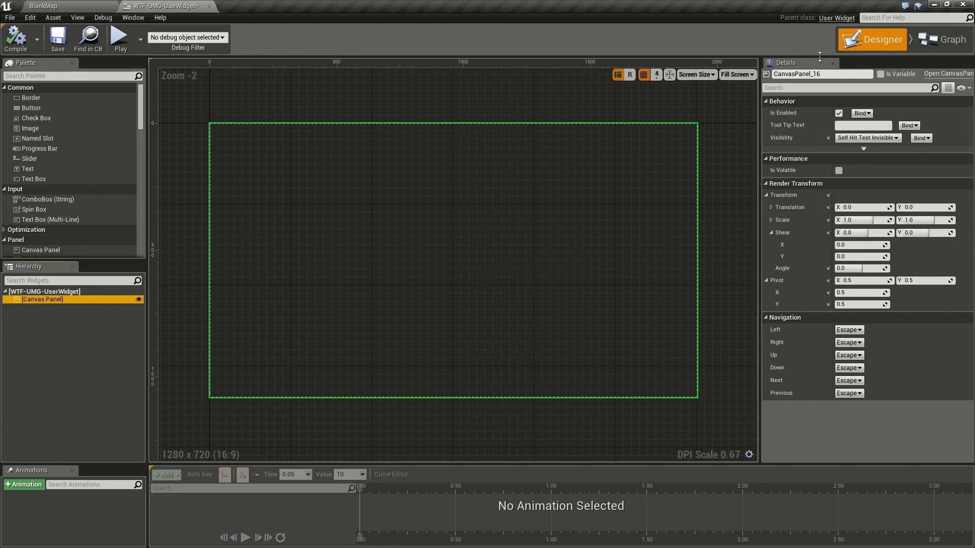
pyautogui.moveTo(797, 121)
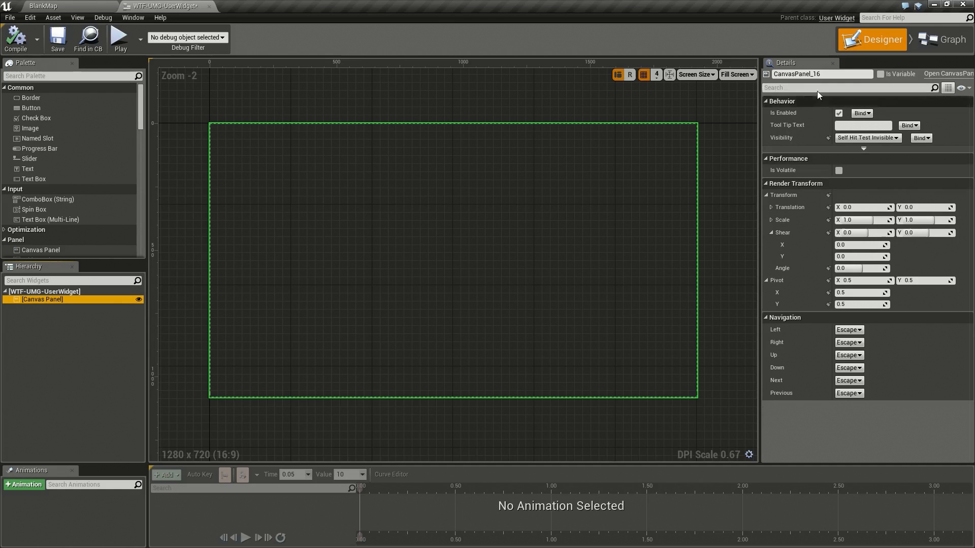
pyautogui.moveTo(841, 100)
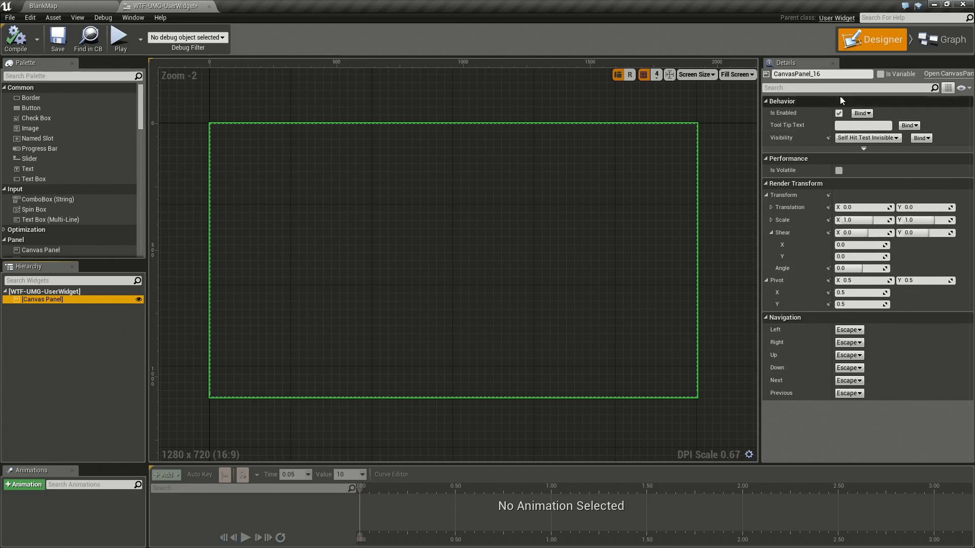
pyautogui.moveTo(33, 190)
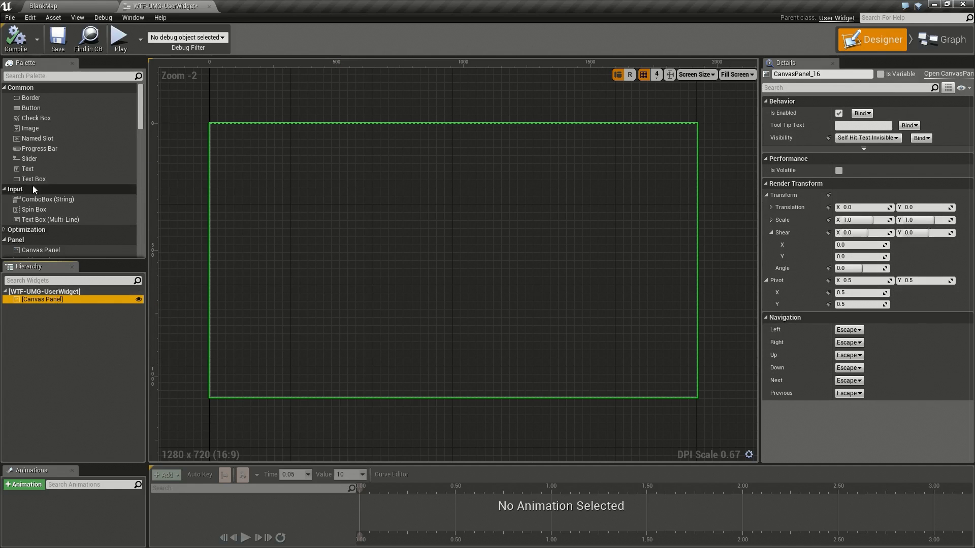
# Drag an Image onto the canvas, enlarge it to a large rectangle, and toggle Appearance
pyautogui.moveTo(30, 128); pyautogui.dragTo(368, 214)
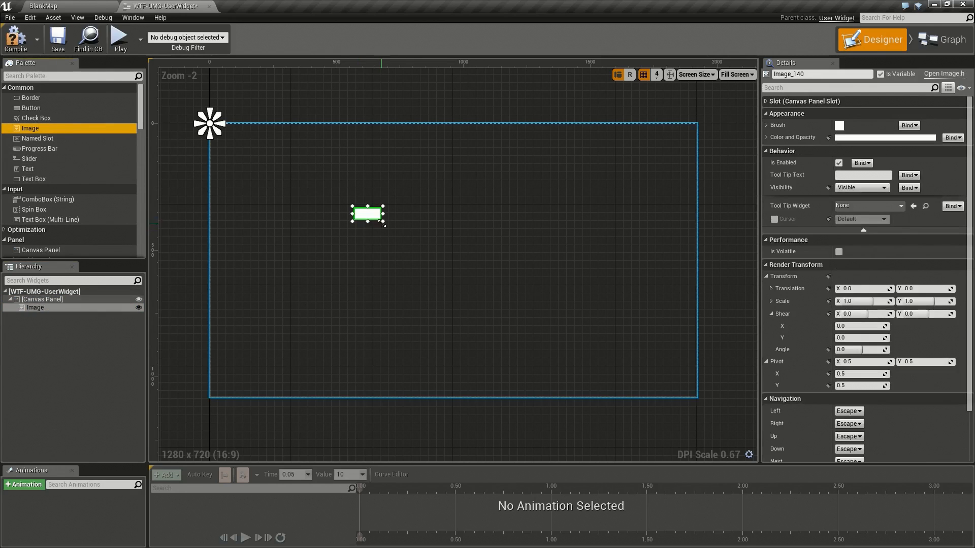
pyautogui.moveTo(384, 224); pyautogui.dragTo(542, 321)
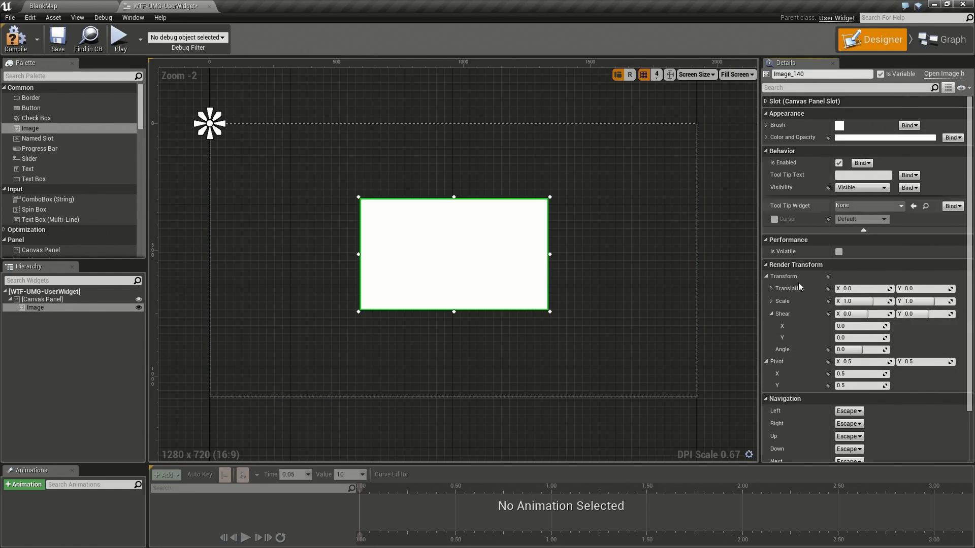
pyautogui.scroll(-3)
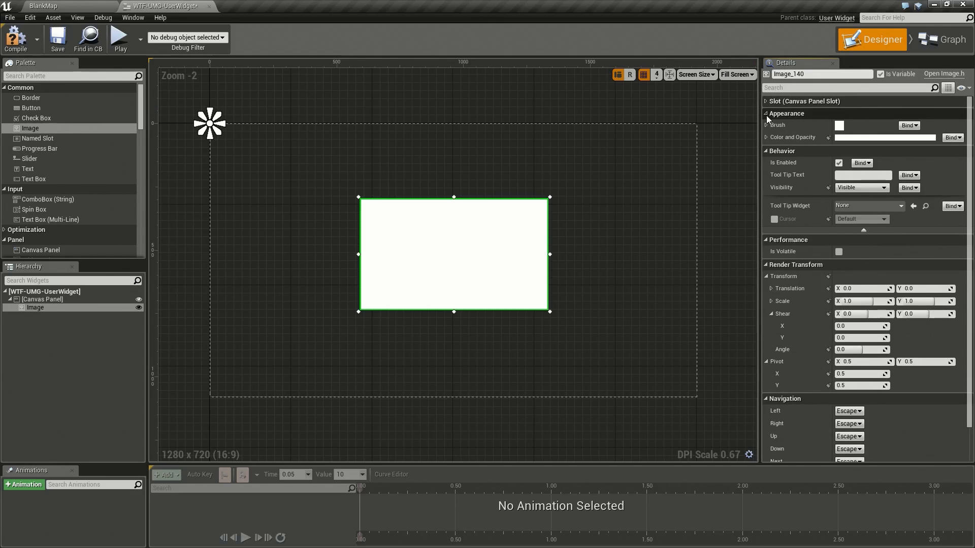
pyautogui.click(765, 113)
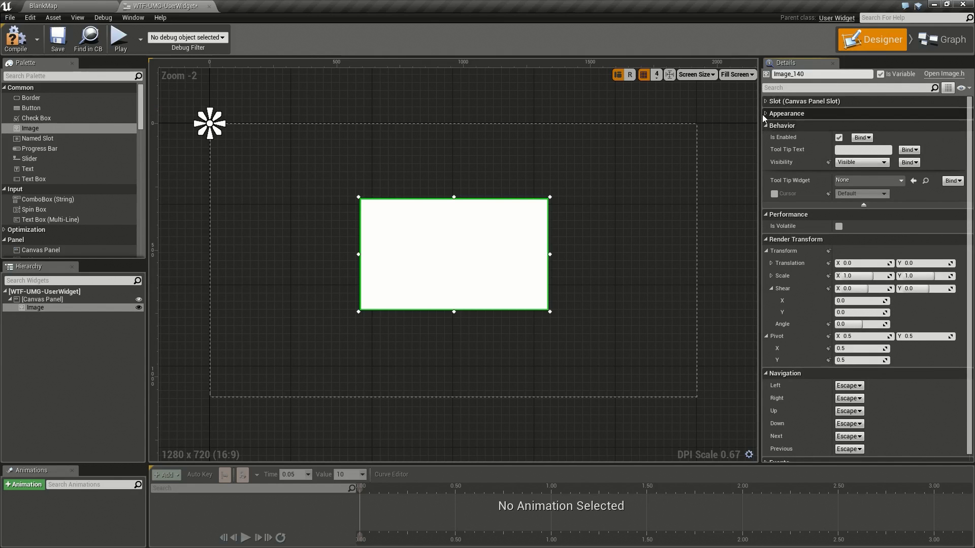
pyautogui.click(767, 113)
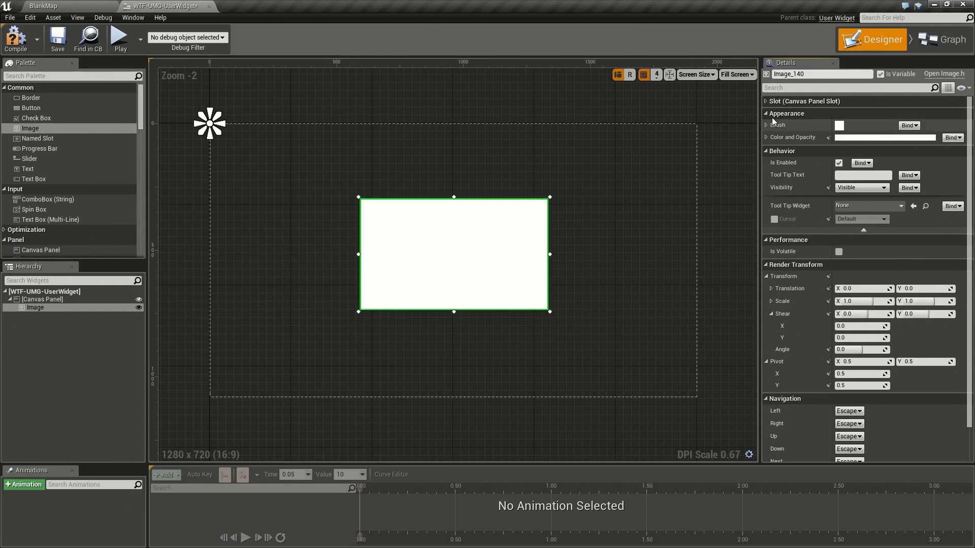
pyautogui.click(767, 113)
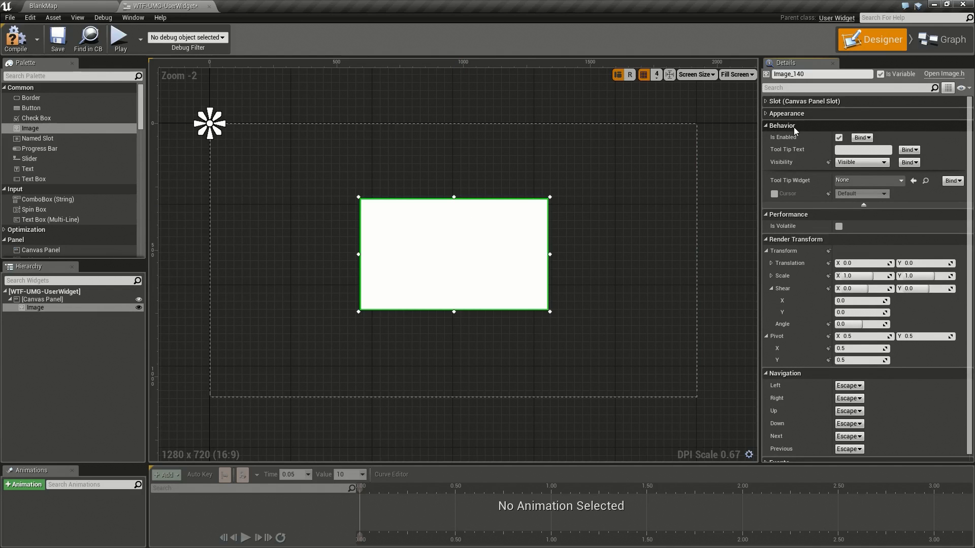
pyautogui.moveTo(798, 247)
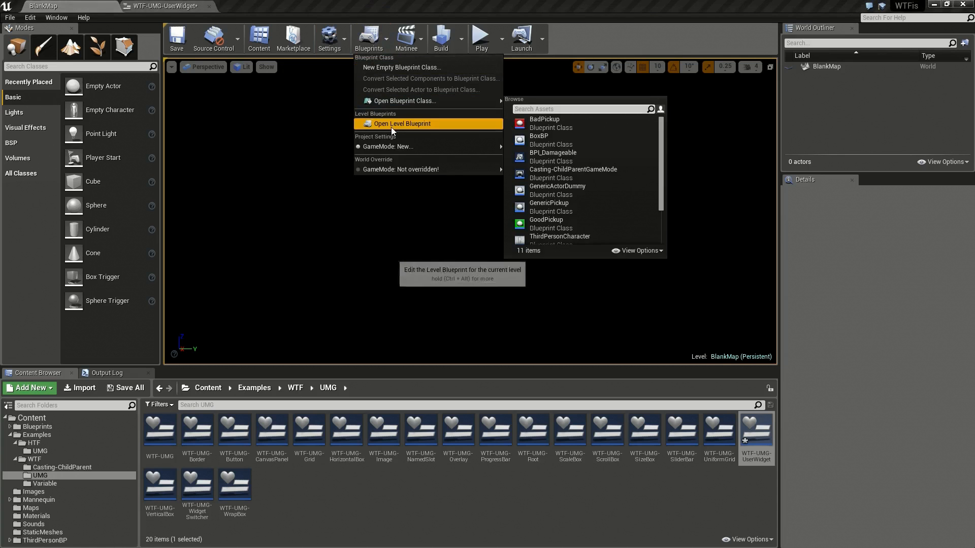
# Inspect BlankMap's Level Blueprint widget-construction graph, then return to the WTF-UMG-UserWidget designer
pyautogui.click(402, 124)
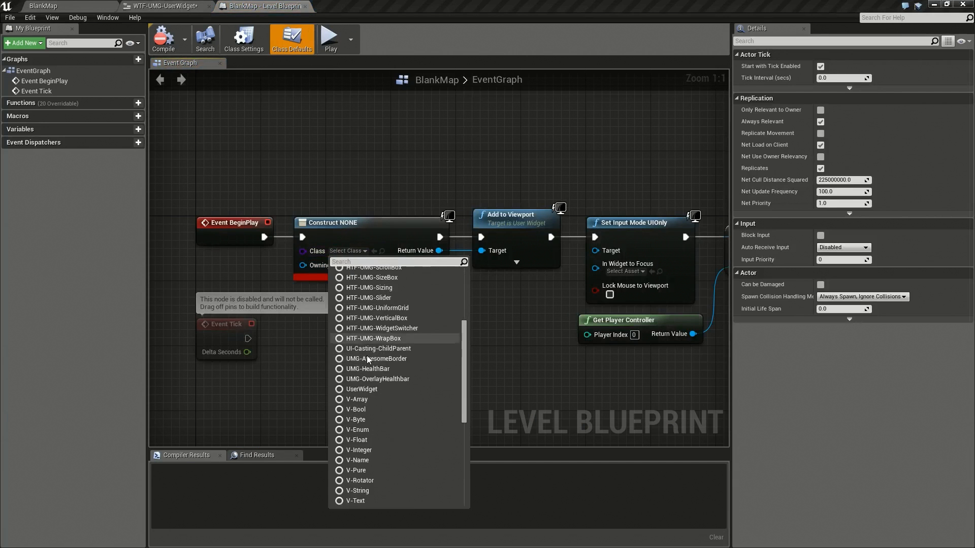
pyautogui.scroll(-3)
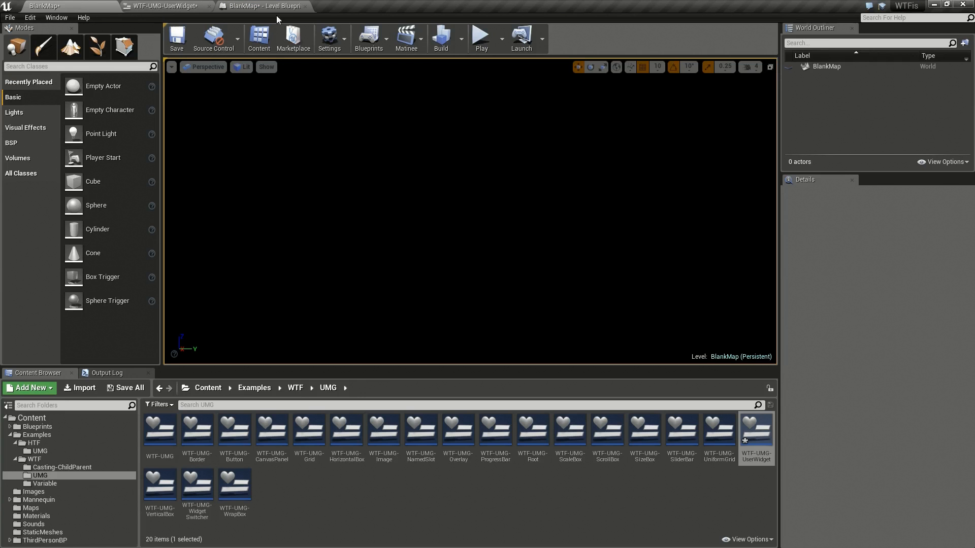
pyautogui.click(169, 6)
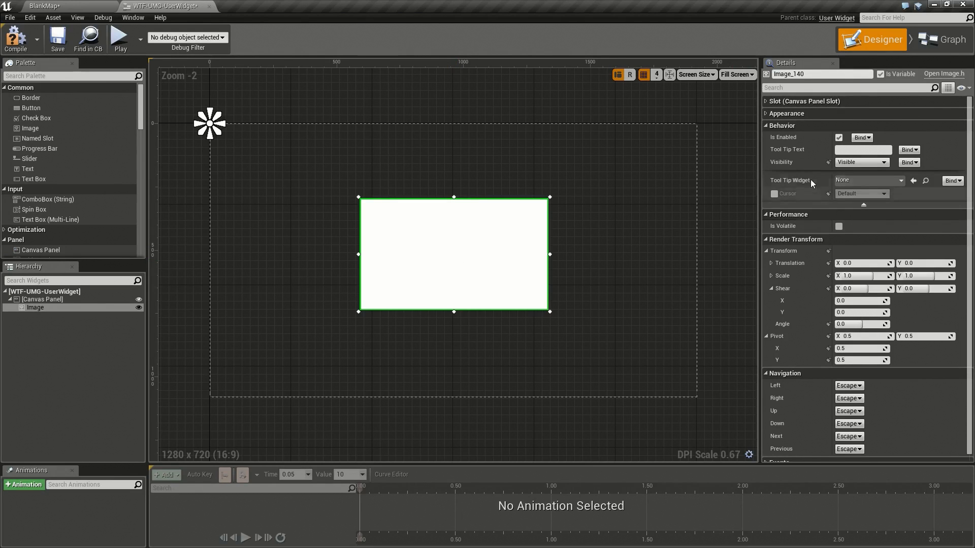
pyautogui.moveTo(839, 138)
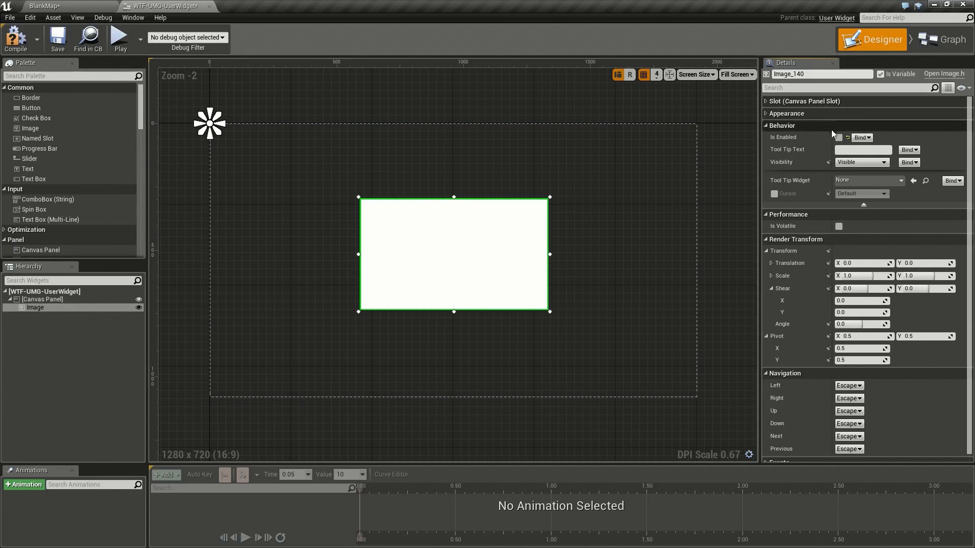
pyautogui.moveTo(119, 39)
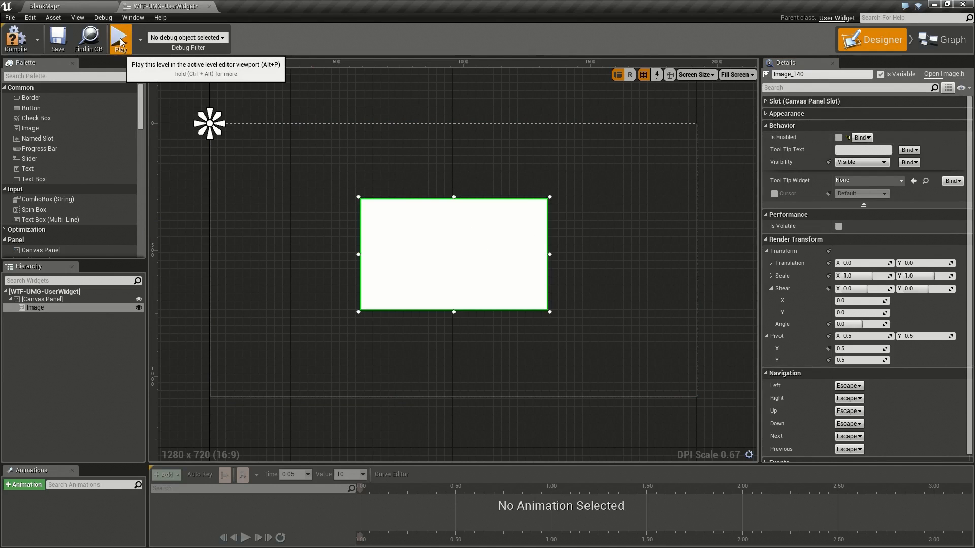
# Play the level to test the image widget
pyautogui.click(119, 38)
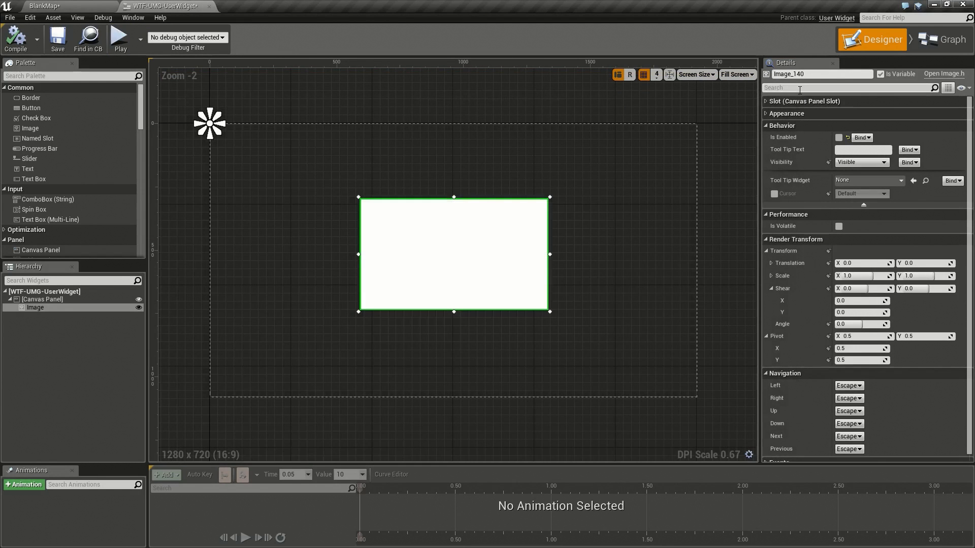
pyautogui.moveTo(839, 138)
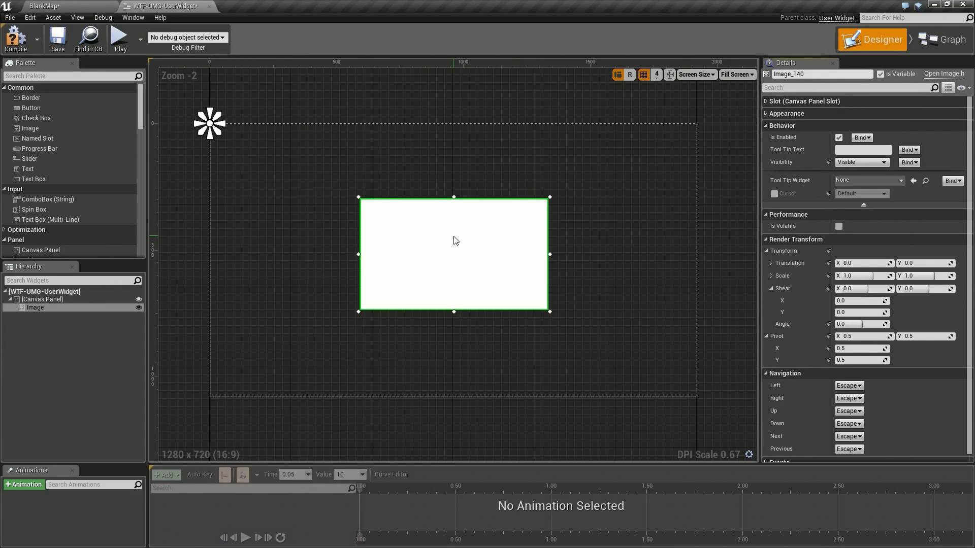
pyautogui.moveTo(52, 41)
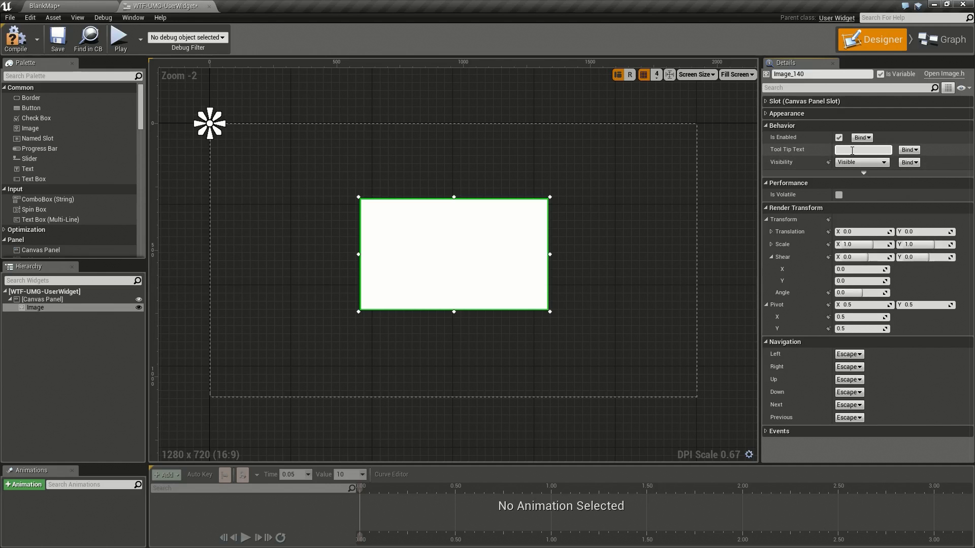
# Set Tool Tip Text to 'This is my tooltip' and verify it on hover in play
pyautogui.write('This is my tooltip')
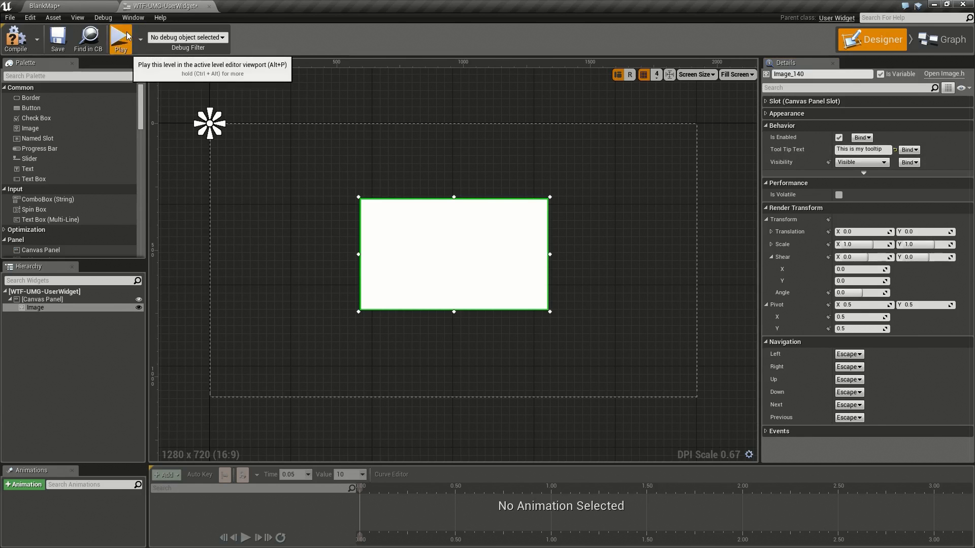
pyautogui.click(120, 38)
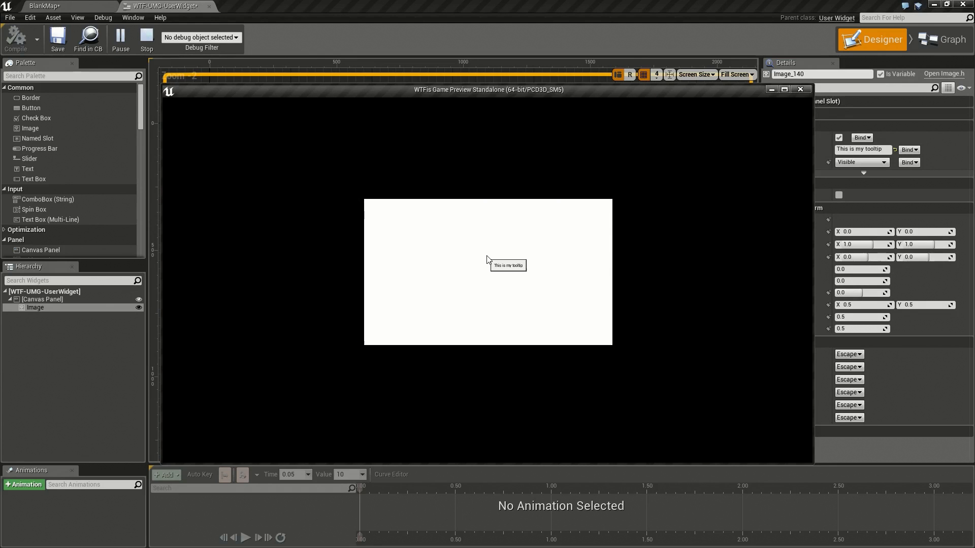
pyautogui.moveTo(146, 39)
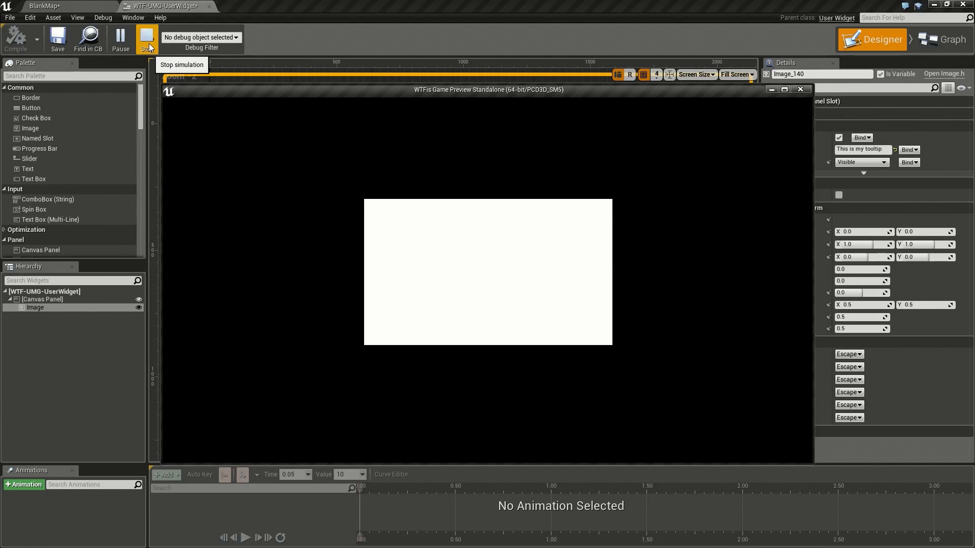
pyautogui.click(144, 40)
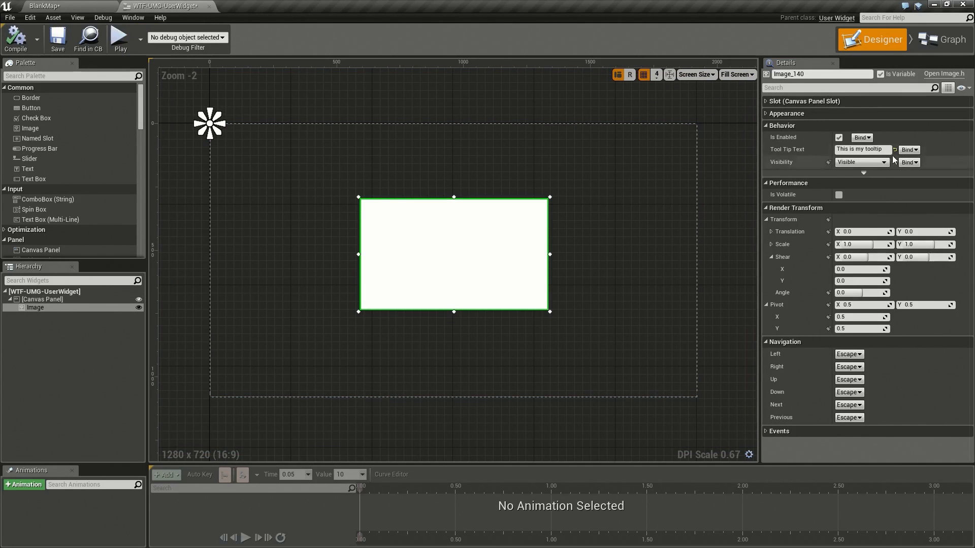
pyautogui.moveTo(901, 151)
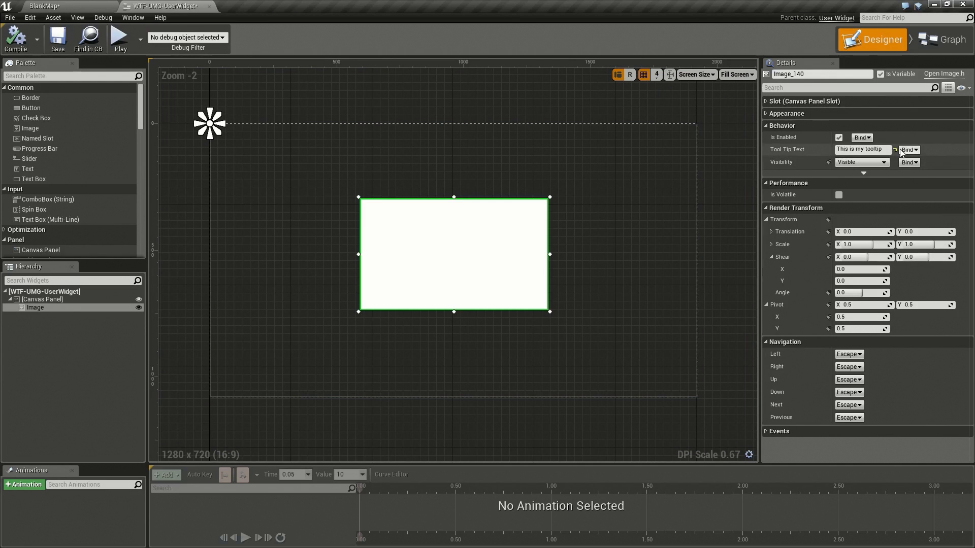
pyautogui.click(862, 162)
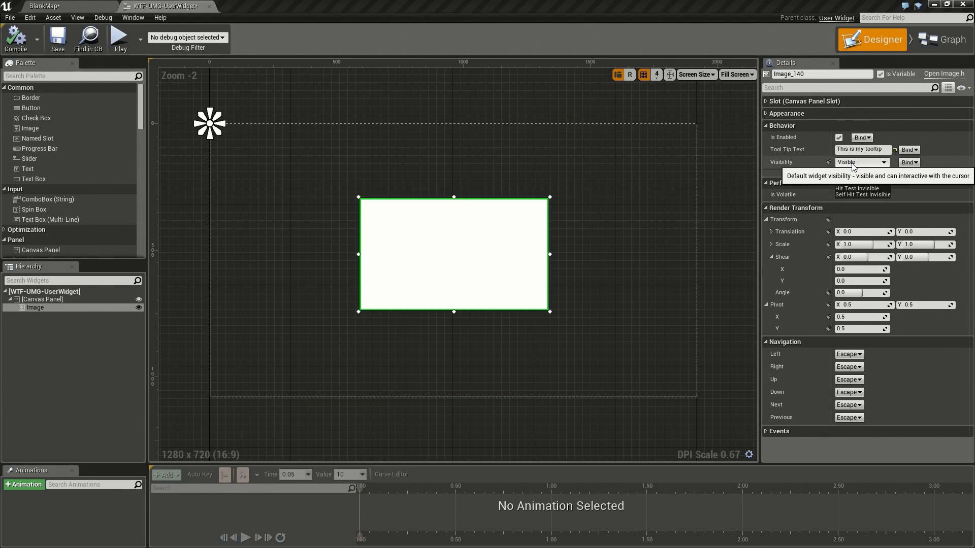
pyautogui.click(861, 162)
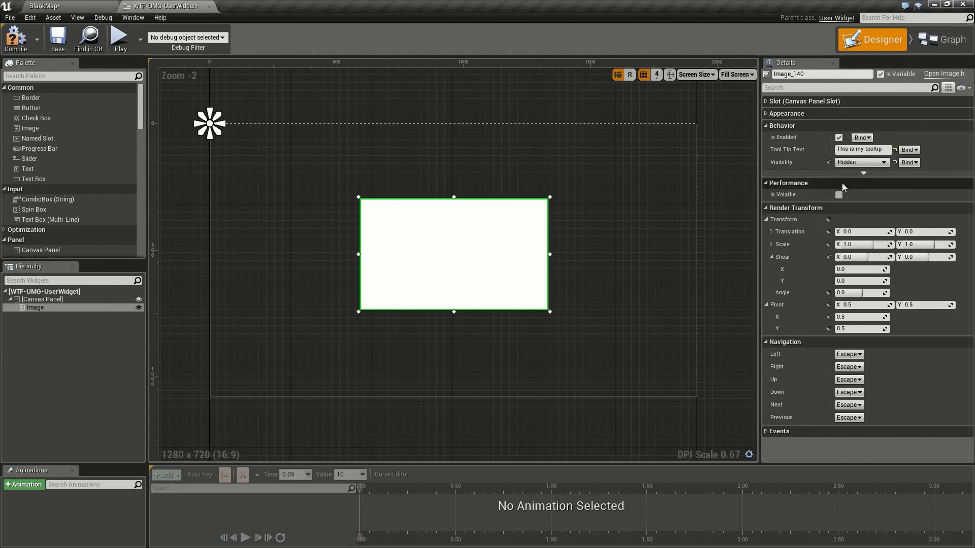
pyautogui.click(120, 37)
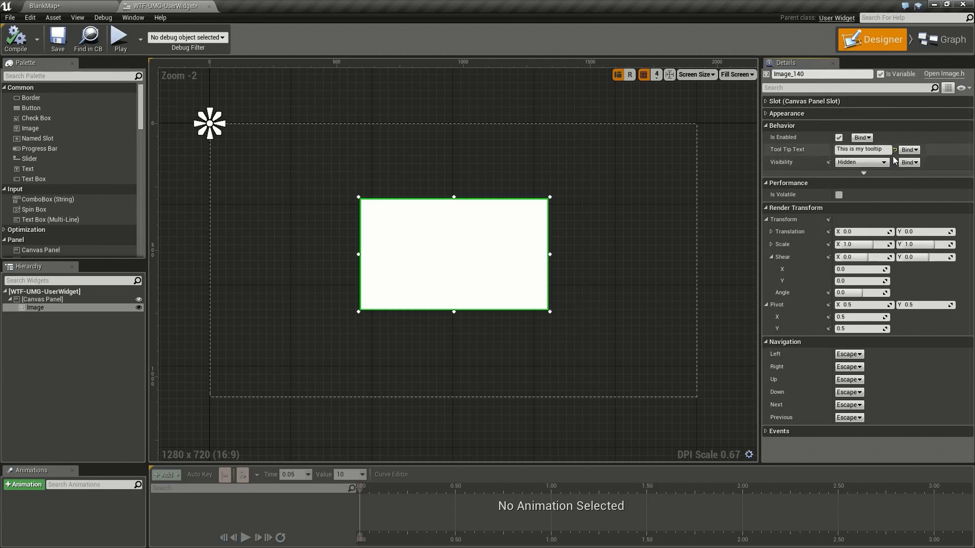
pyautogui.click(862, 162)
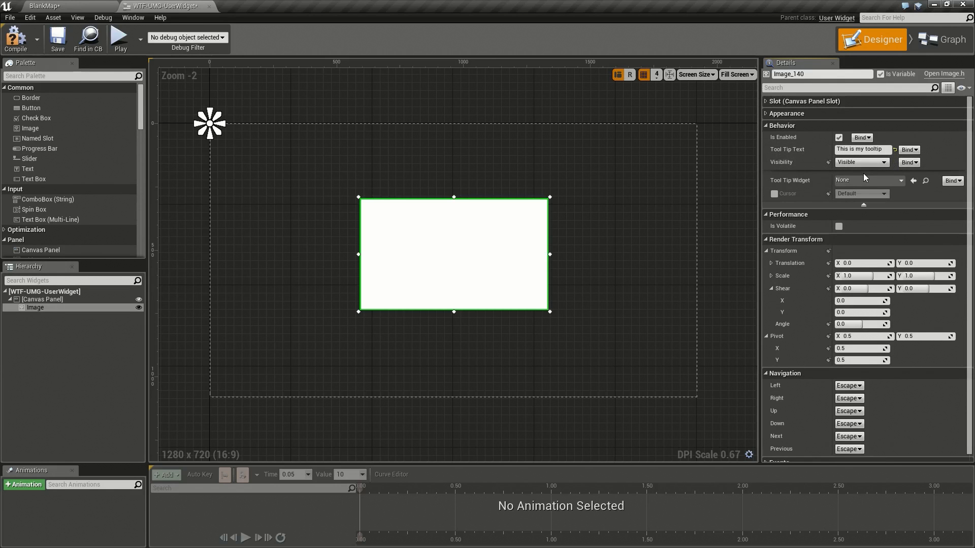
pyautogui.click(870, 180)
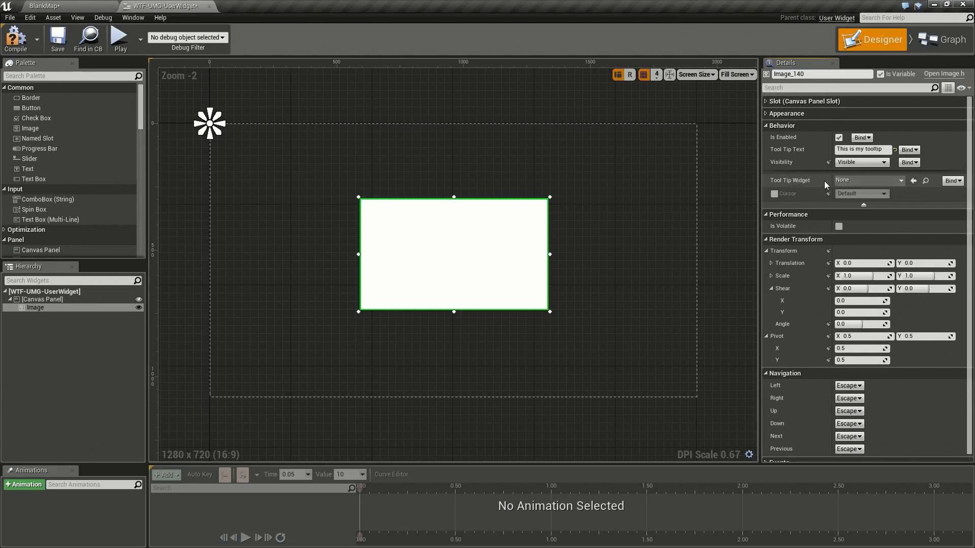
pyautogui.moveTo(456, 248)
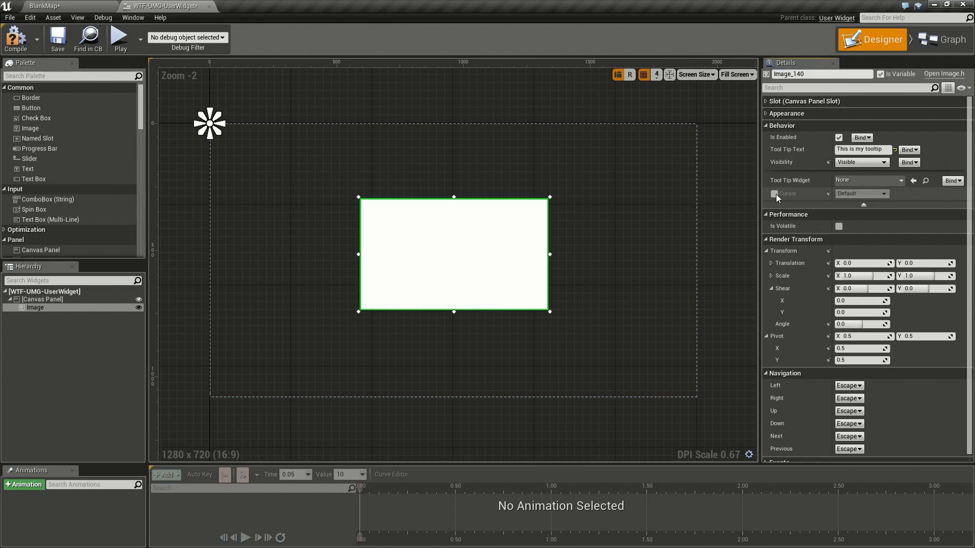
# Enable the image's Hand cursor override and test hovering in play
pyautogui.click(862, 193)
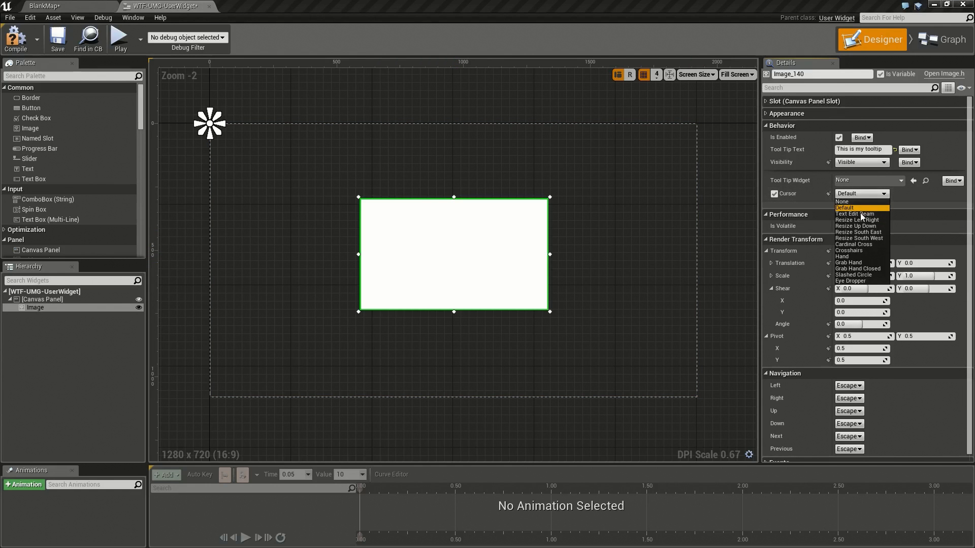
pyautogui.moveTo(848, 264)
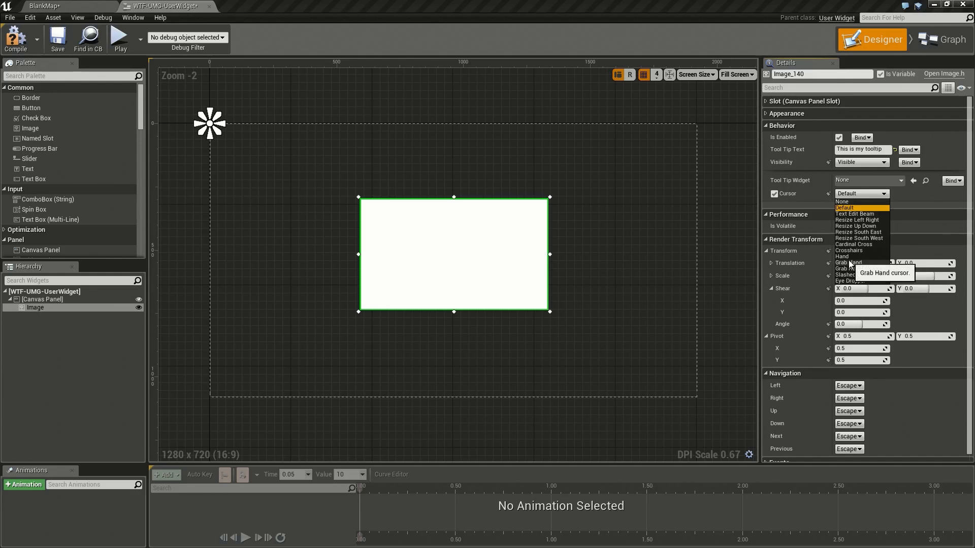
pyautogui.click(119, 38)
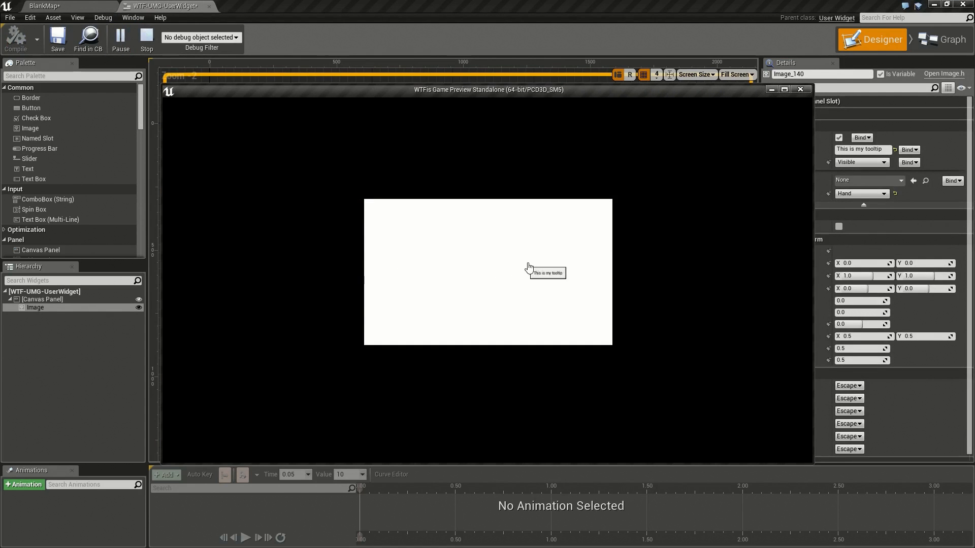
pyautogui.moveTo(520, 234)
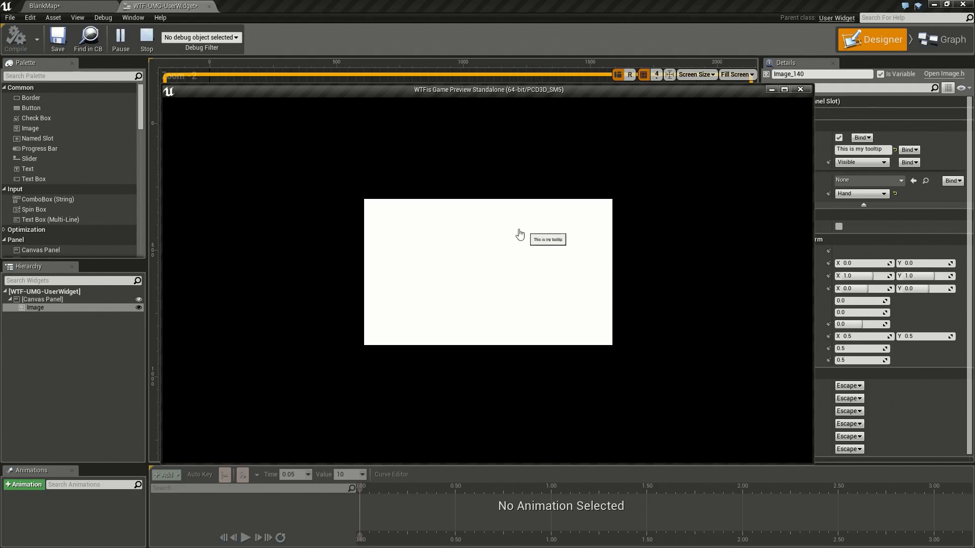
pyautogui.moveTo(427, 301)
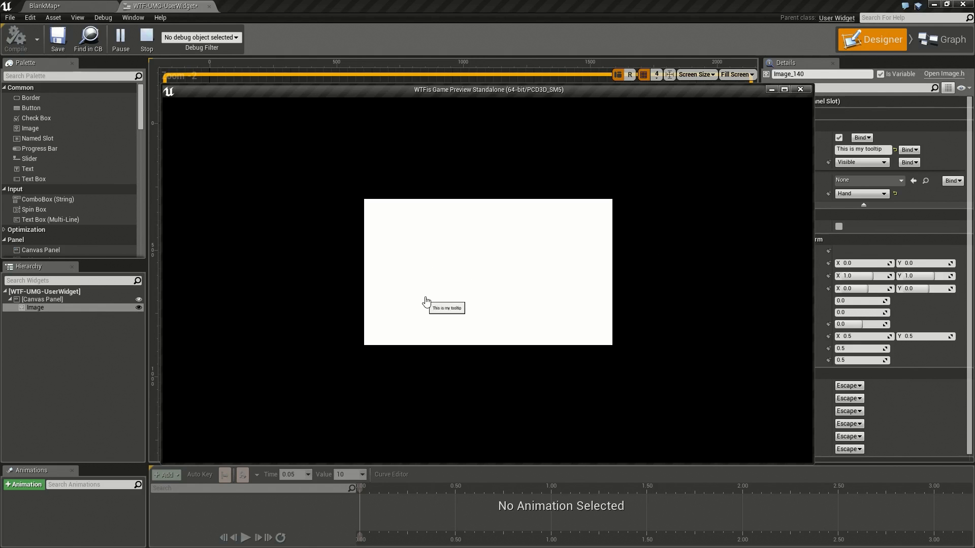
pyautogui.moveTo(402, 227)
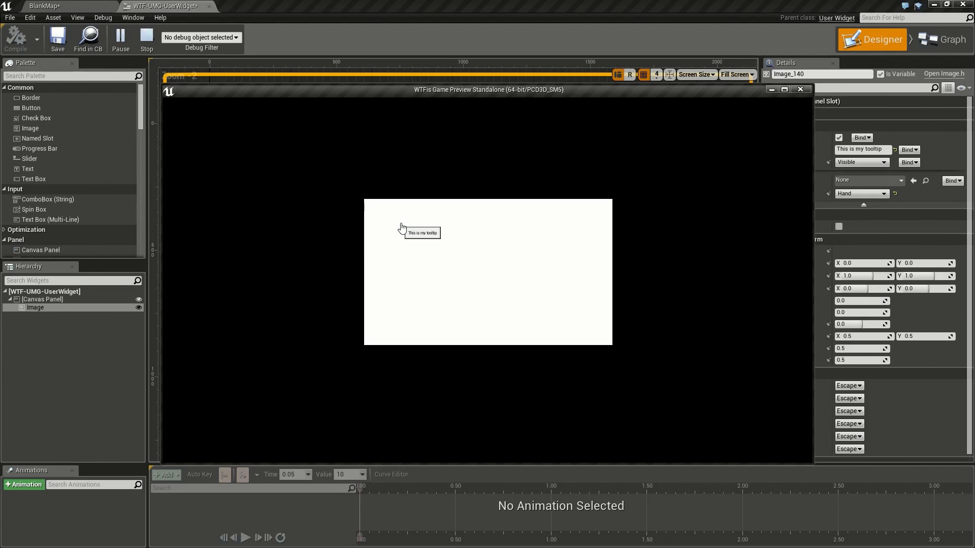
pyautogui.moveTo(210, 96)
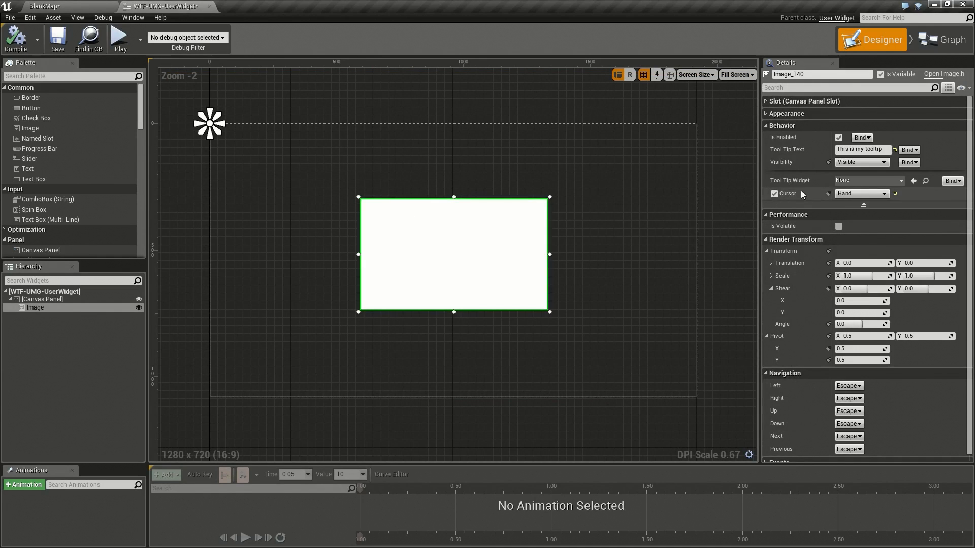
pyautogui.click(838, 137)
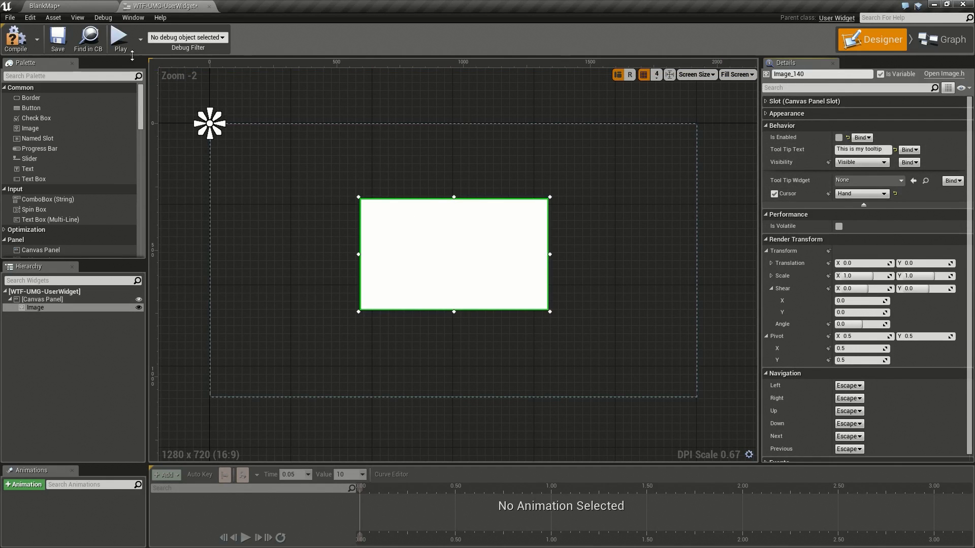
pyautogui.click(120, 37)
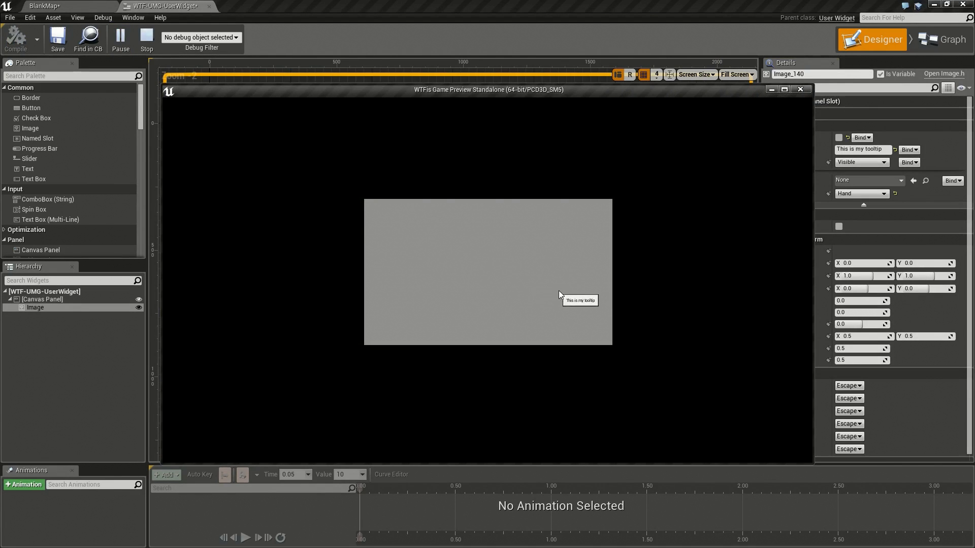
pyautogui.moveTo(536, 303)
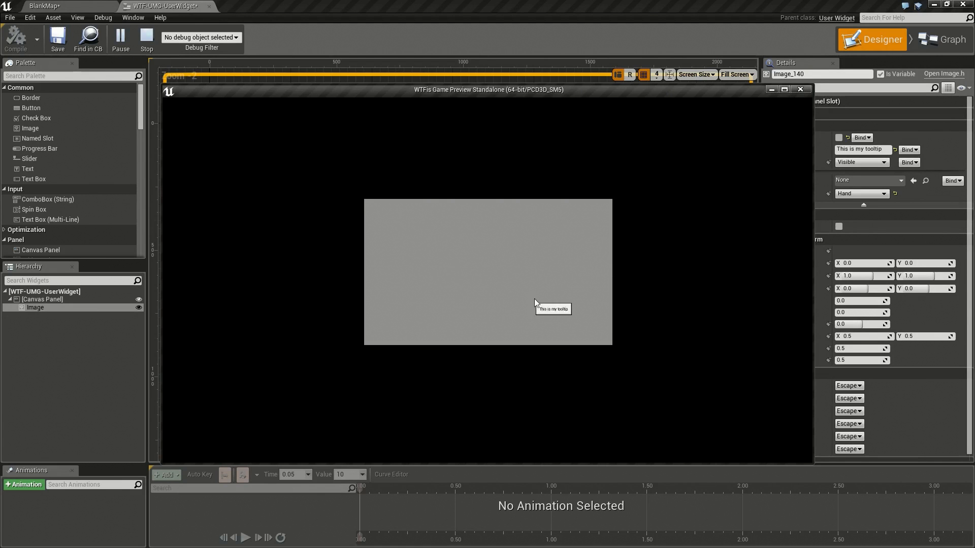
pyautogui.moveTo(479, 259)
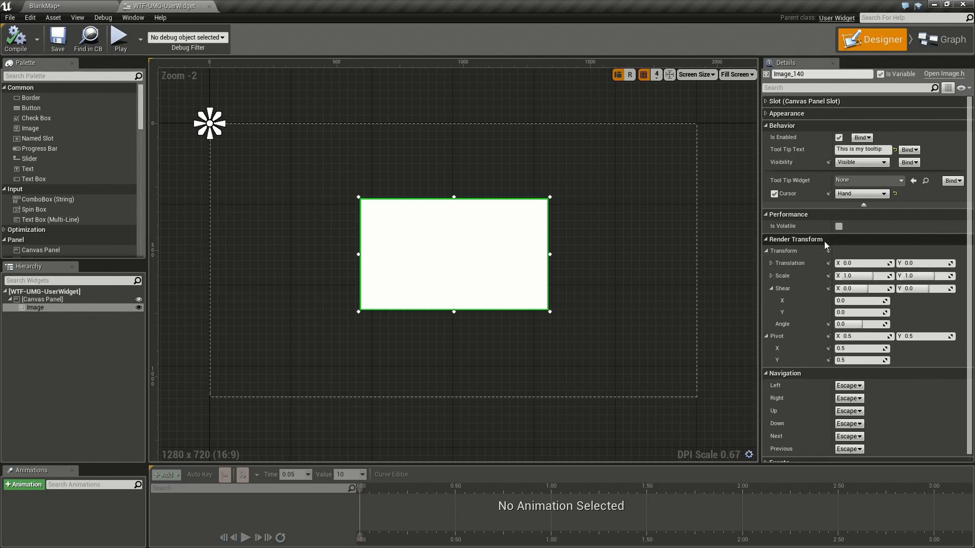
pyautogui.moveTo(833, 229)
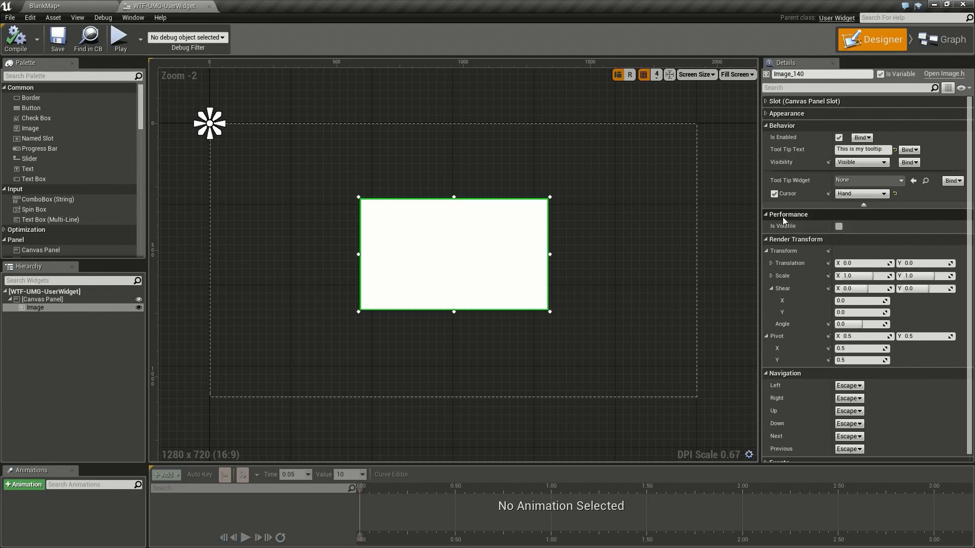
pyautogui.moveTo(784, 226)
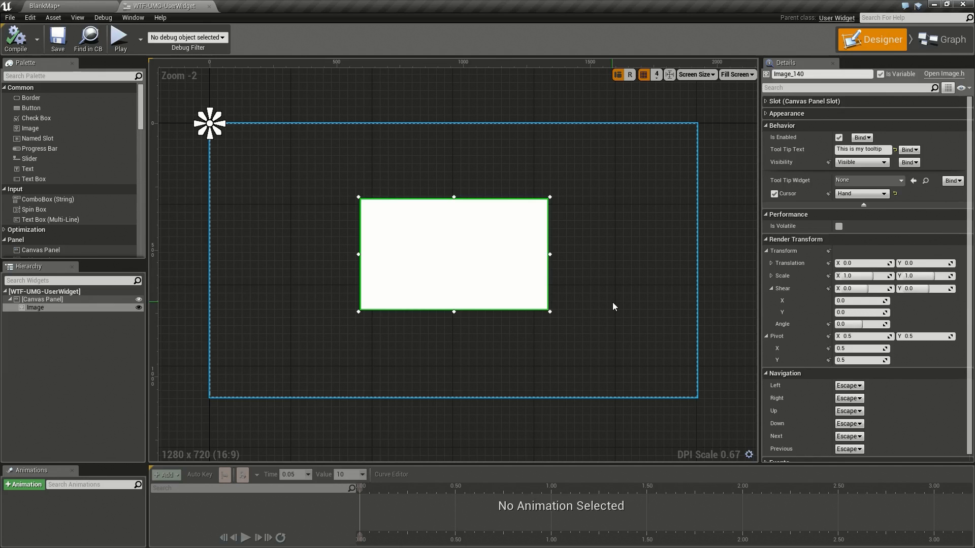
pyautogui.moveTo(838, 226)
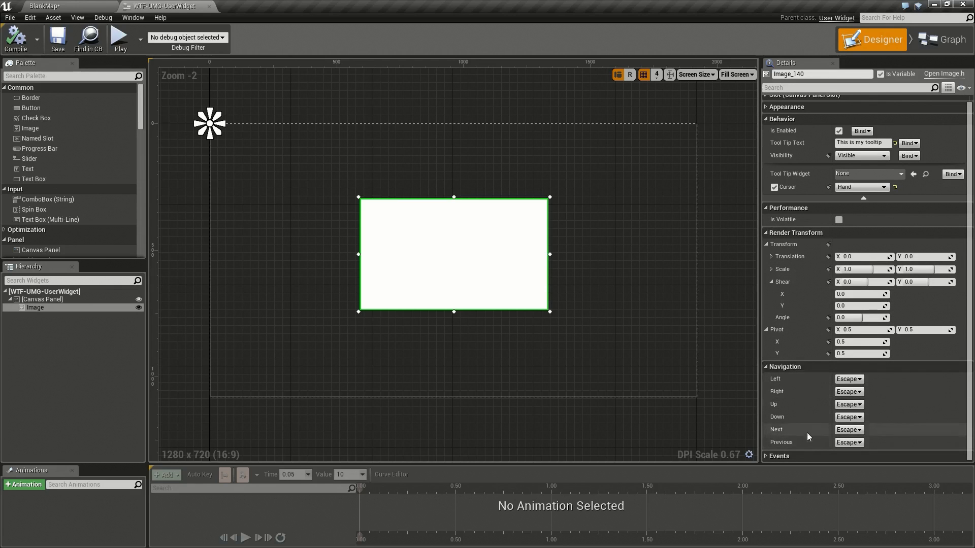
pyautogui.moveTo(652, 316)
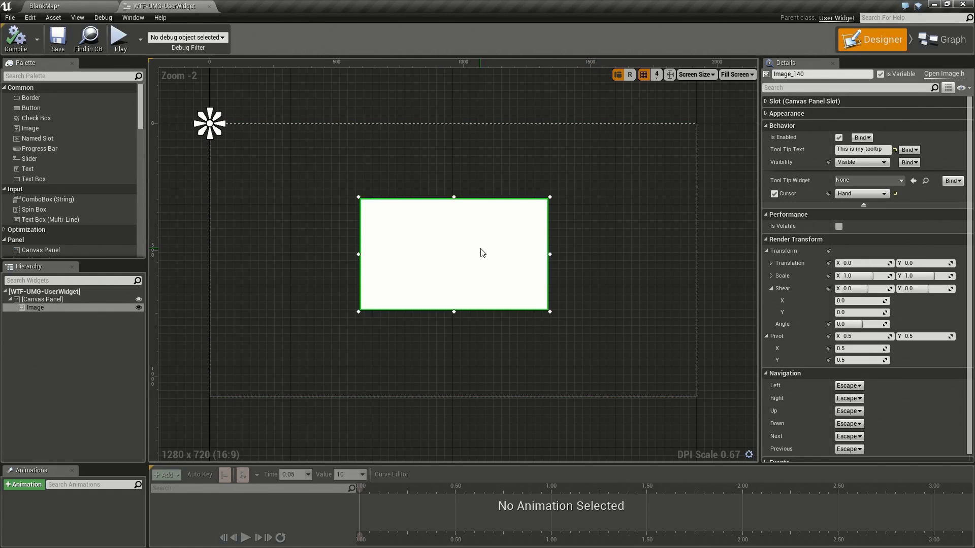
pyautogui.click(42, 299)
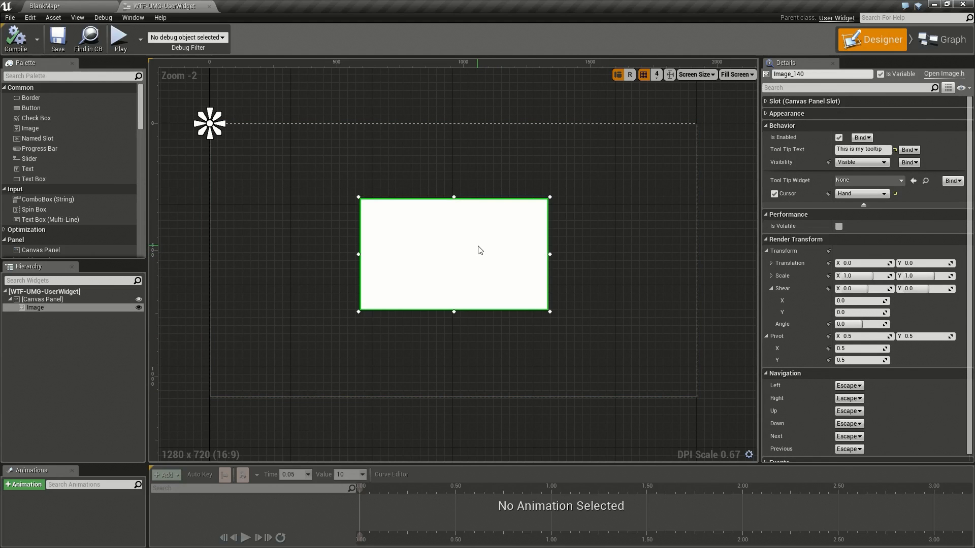
pyautogui.click(43, 299)
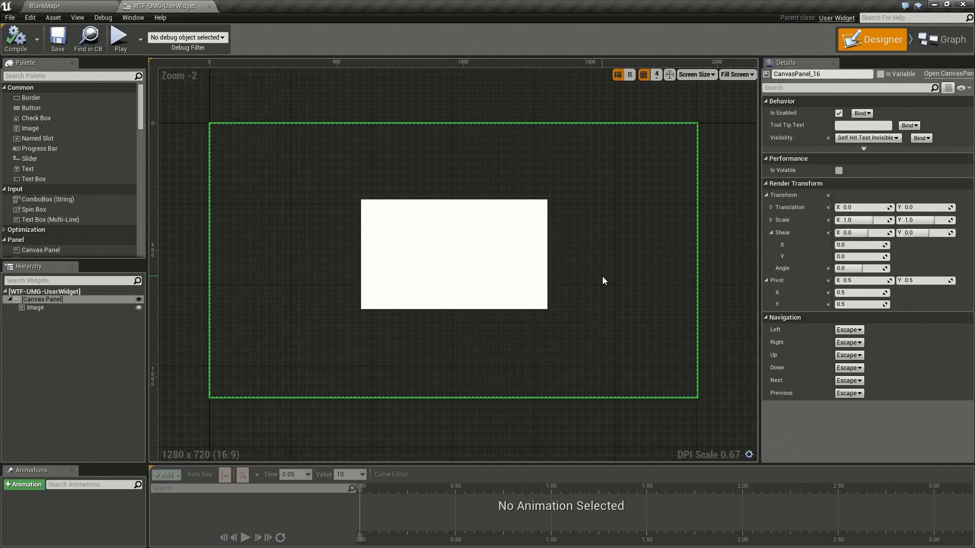
pyautogui.moveTo(609, 298)
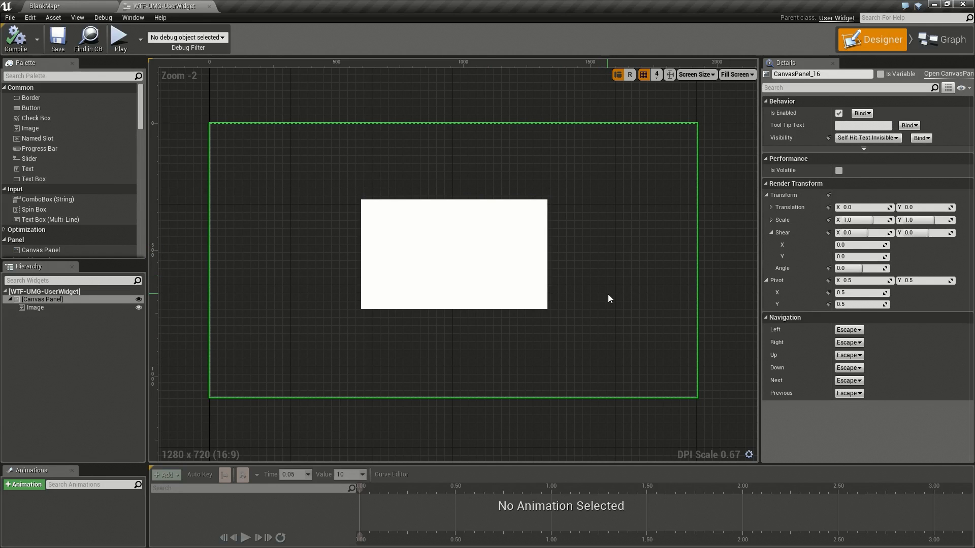
pyautogui.click(455, 259)
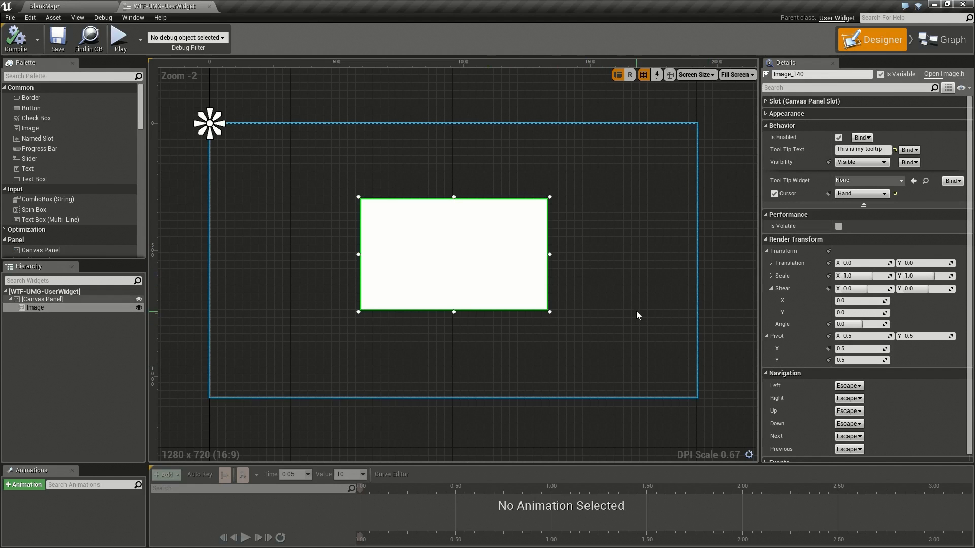
pyautogui.click(858, 386)
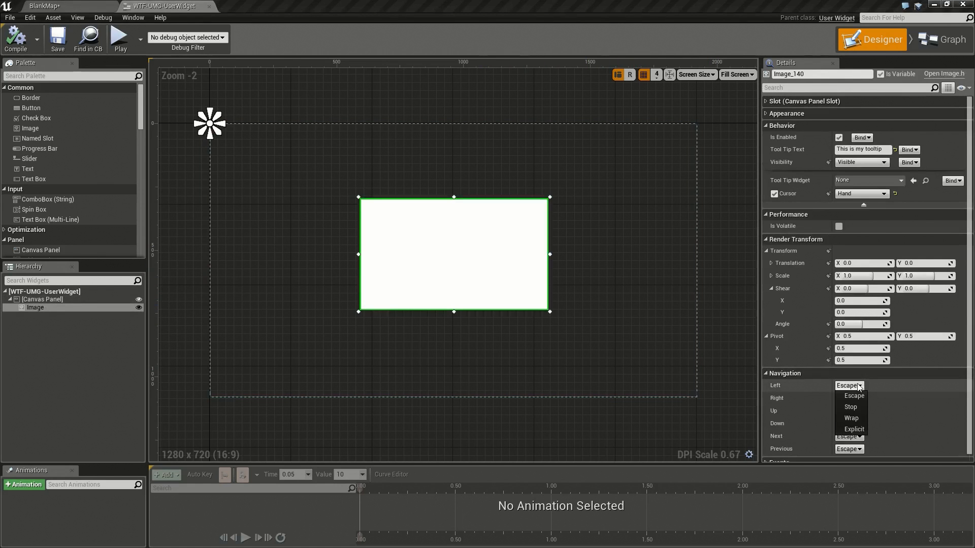
pyautogui.moveTo(855, 396)
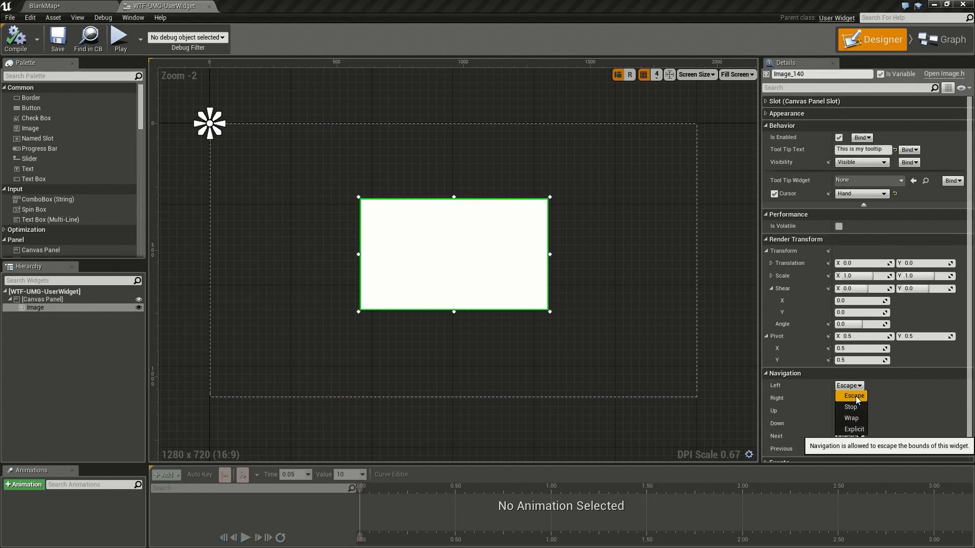
pyautogui.click(42, 299)
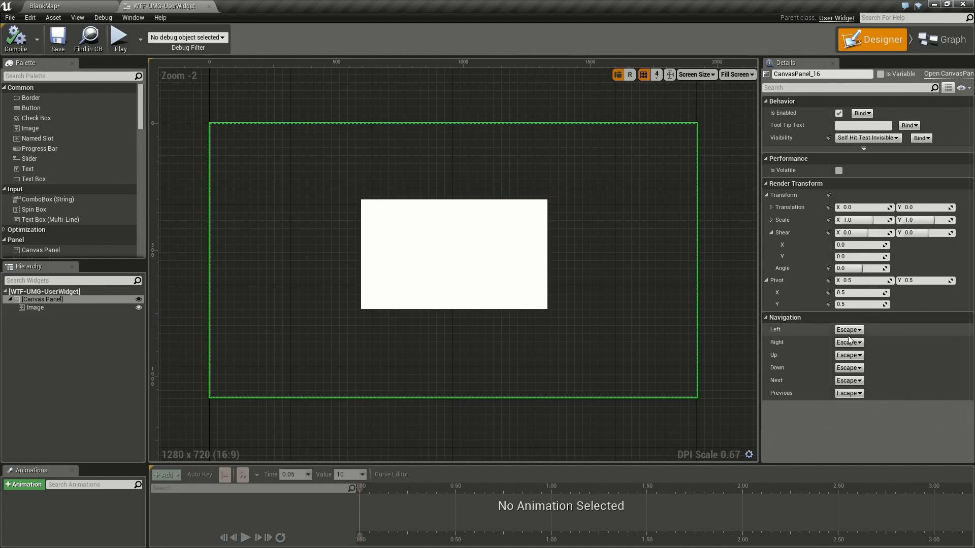
pyautogui.moveTo(568, 169)
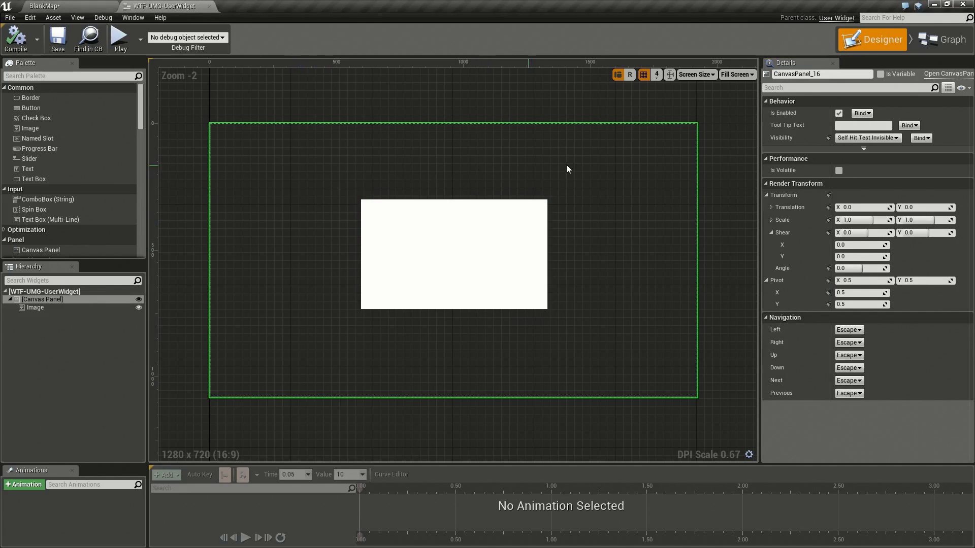
pyautogui.click(849, 330)
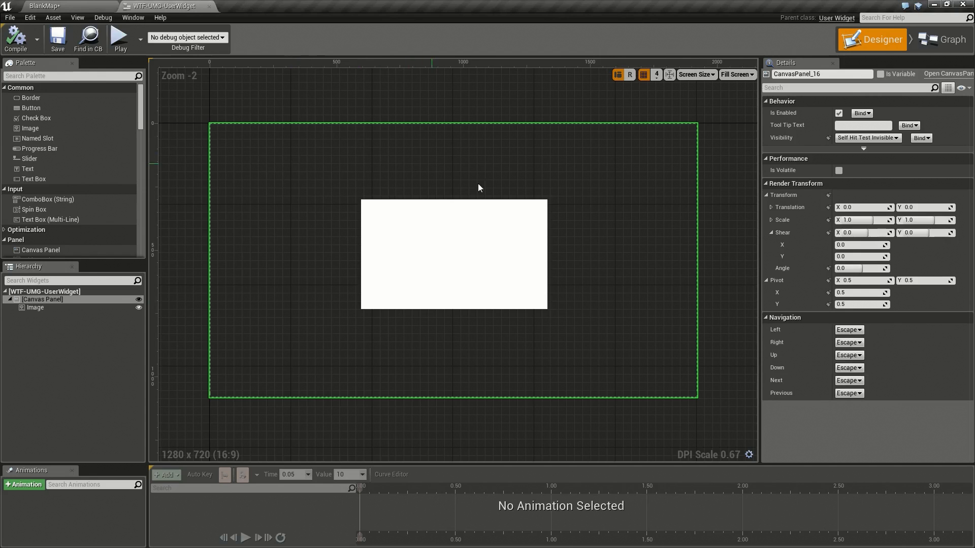
pyautogui.click(848, 342)
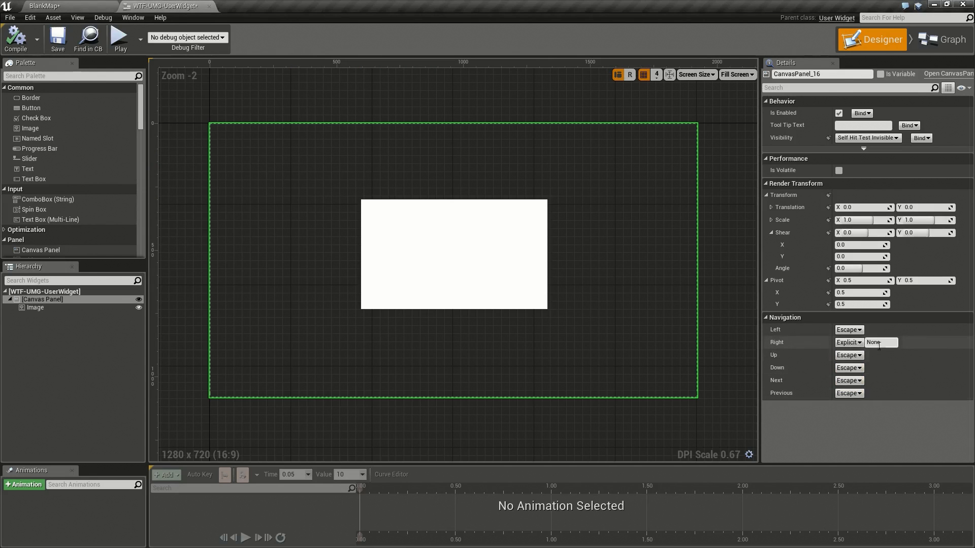
pyautogui.click(849, 342)
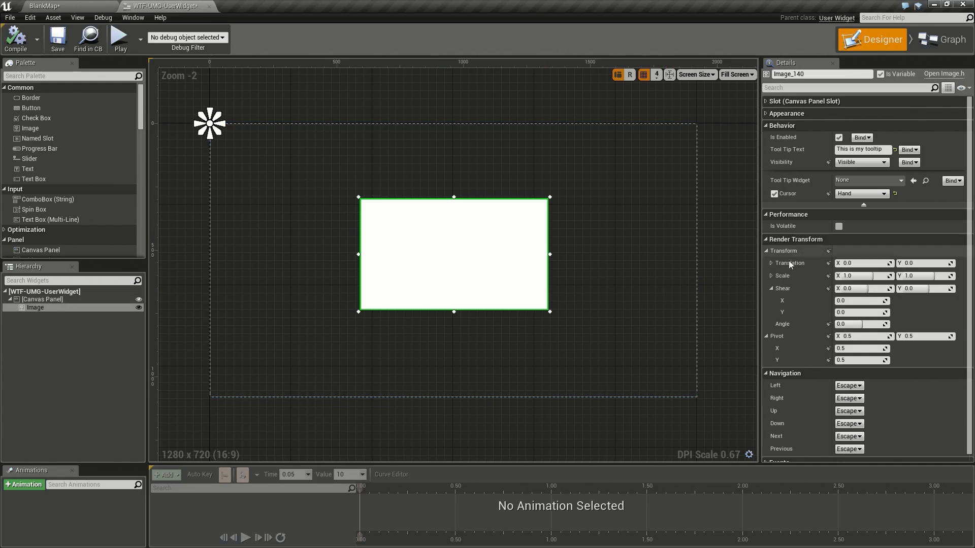
pyautogui.click(771, 263)
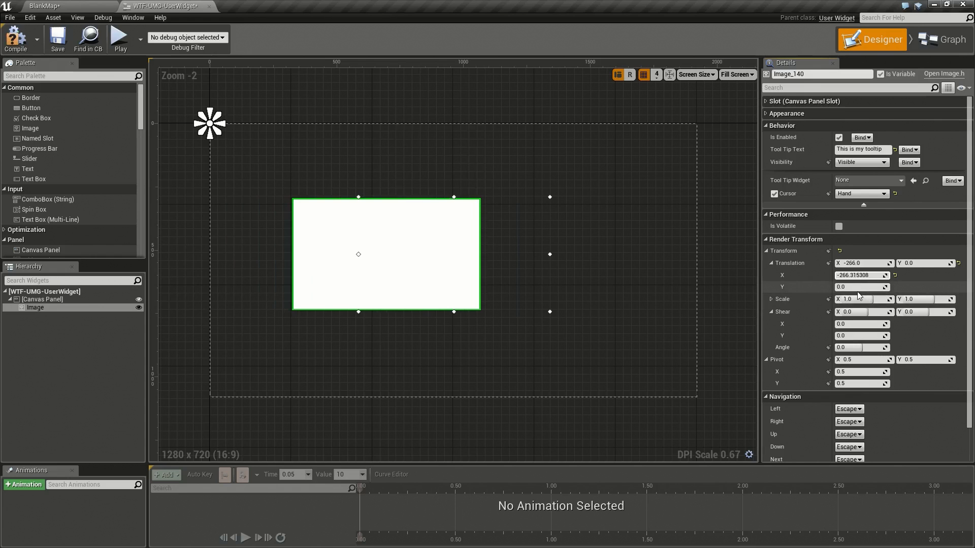
pyautogui.moveTo(357, 254); pyautogui.dragTo(357, 317)
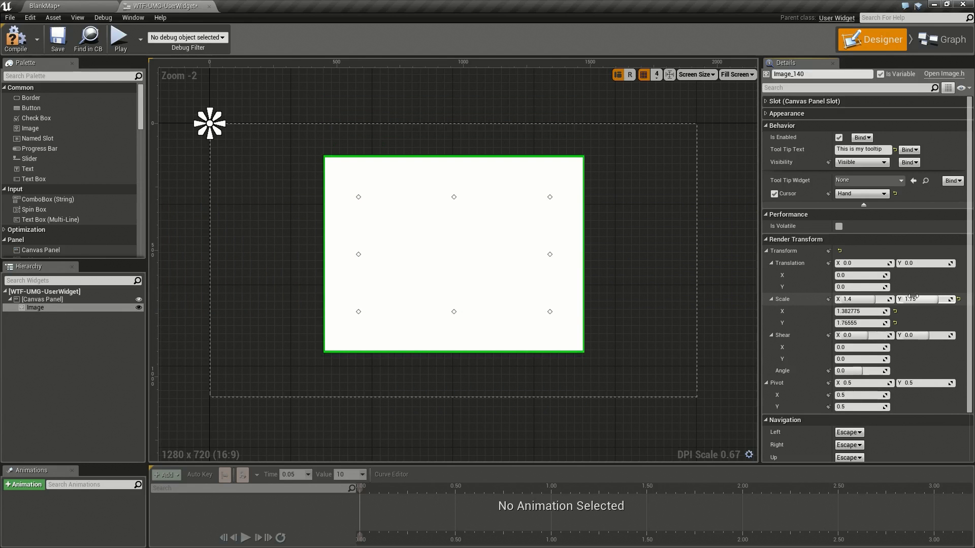
pyautogui.moveTo(959, 301)
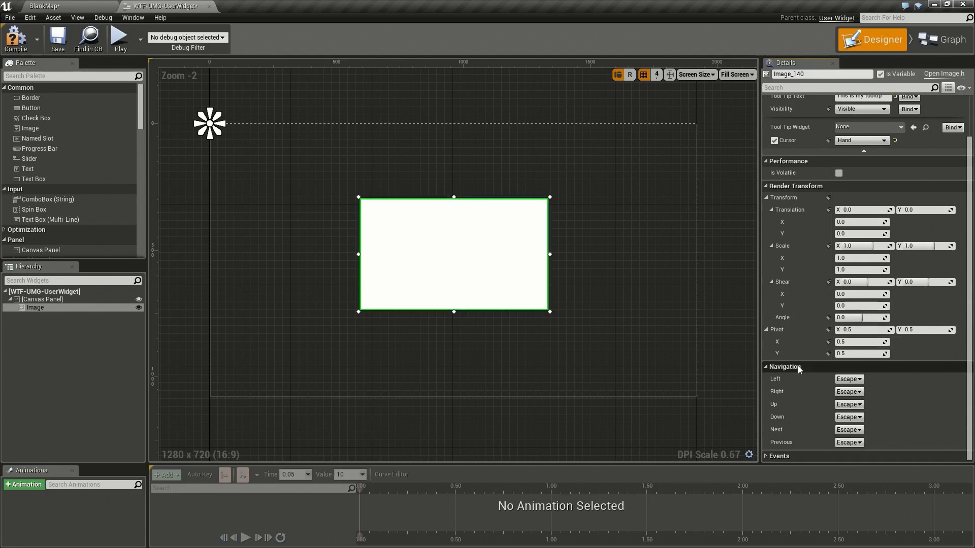
# Set the image's Render Transform pivot to 0.0, 0.0 and angle to 13 degrees
pyautogui.click(859, 330)
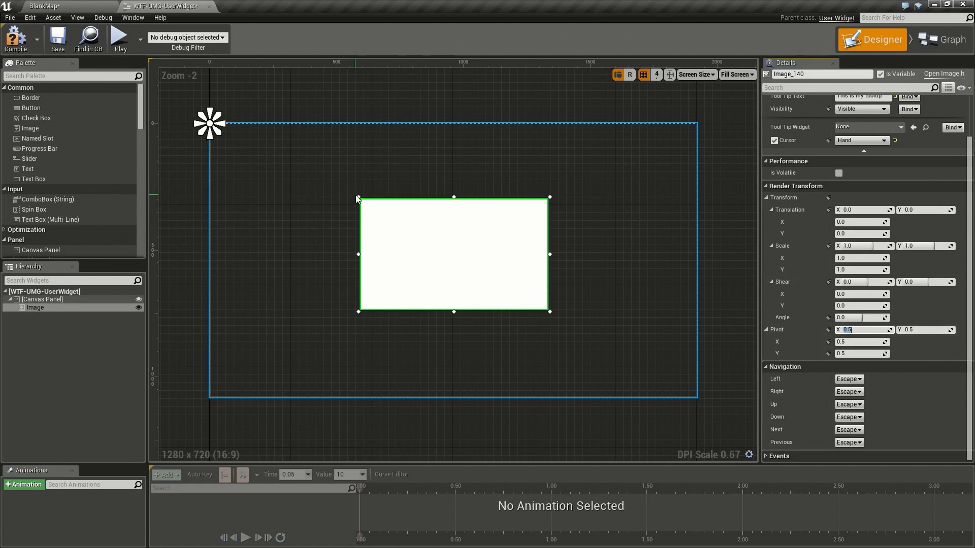
pyautogui.moveTo(553, 293)
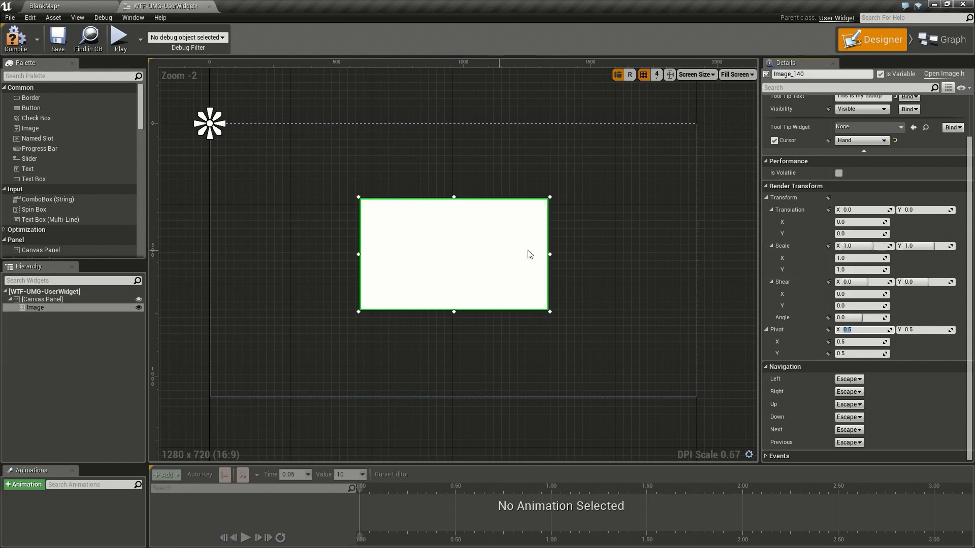
pyautogui.moveTo(443, 204)
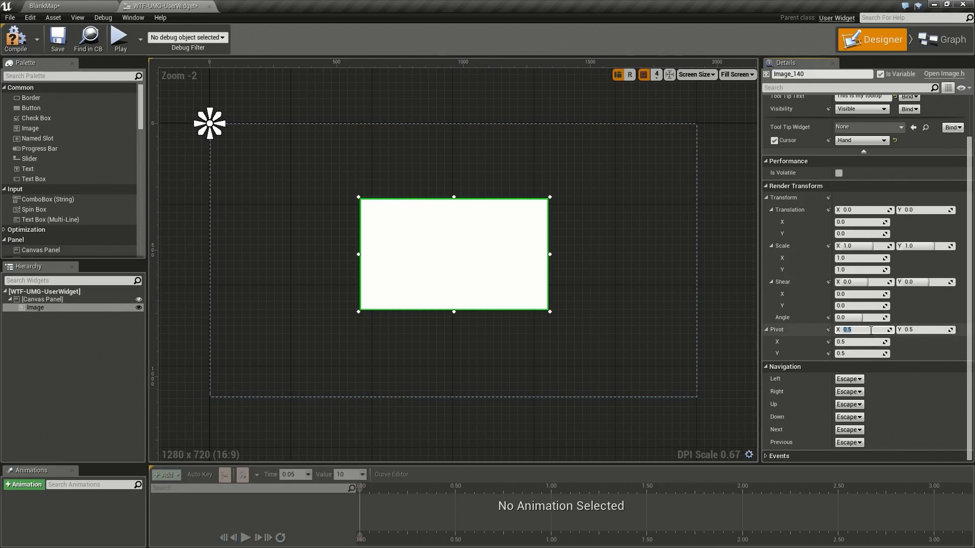
pyautogui.write('0.0')
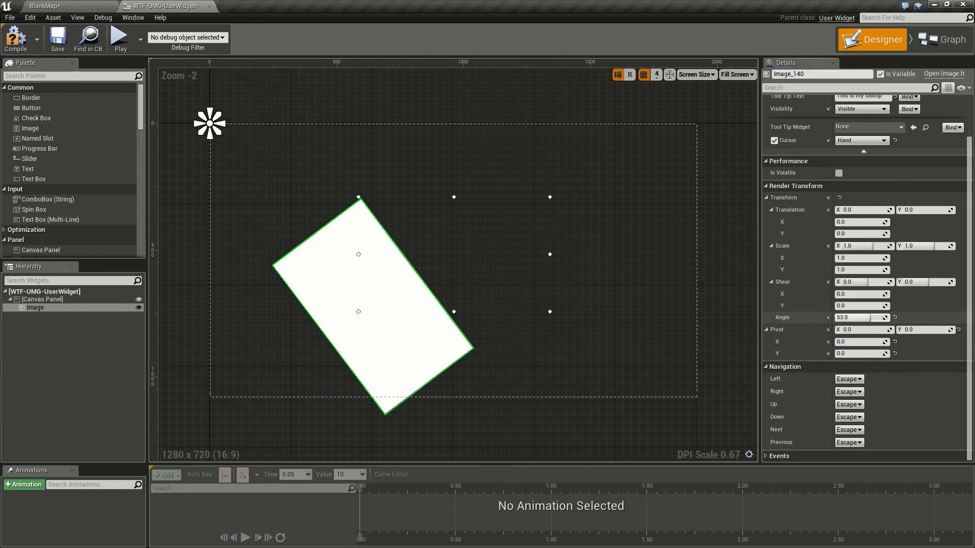
pyautogui.write('7.0')
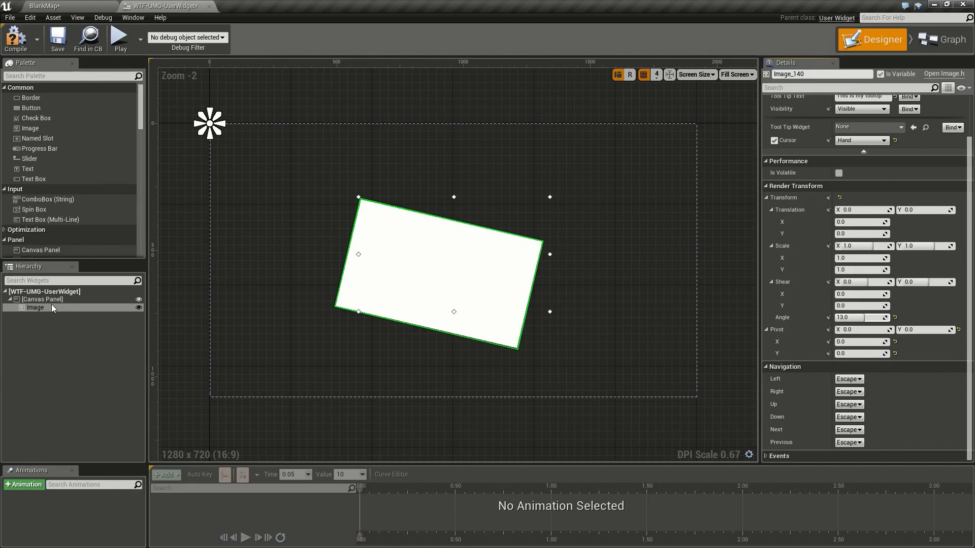
pyautogui.moveTo(213, 306)
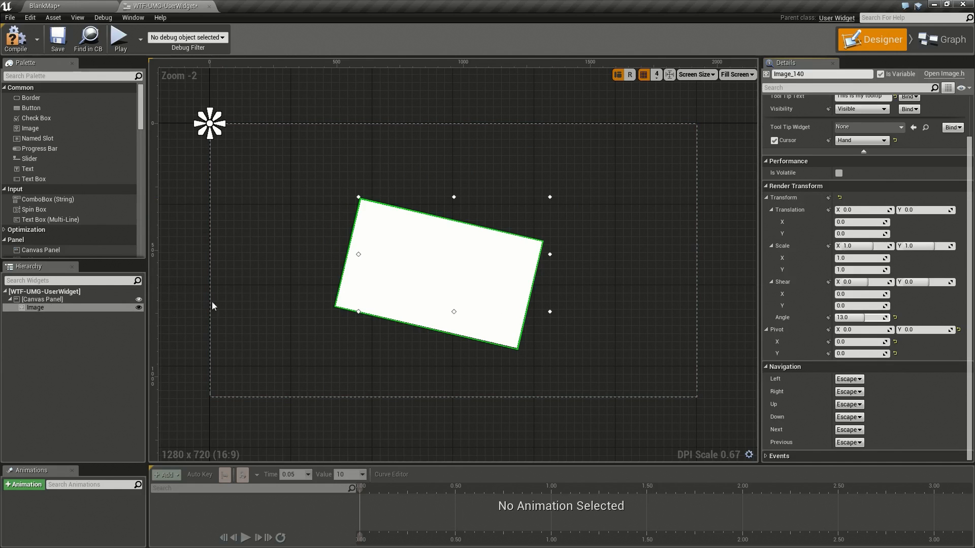